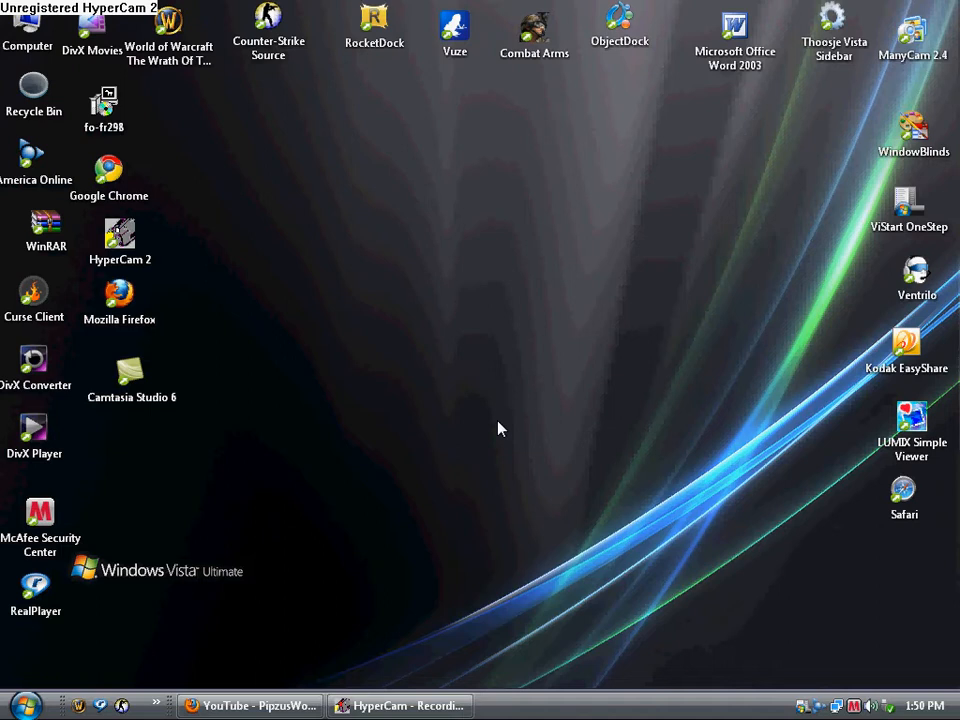
pyautogui.moveTo(308, 324)
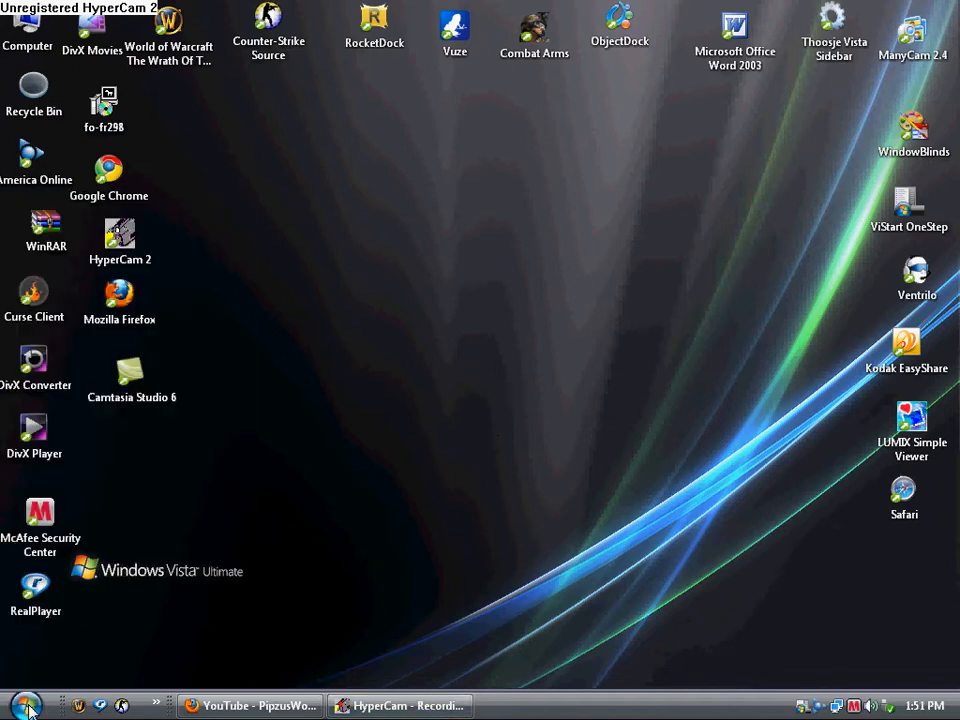
pyautogui.moveTo(364, 218)
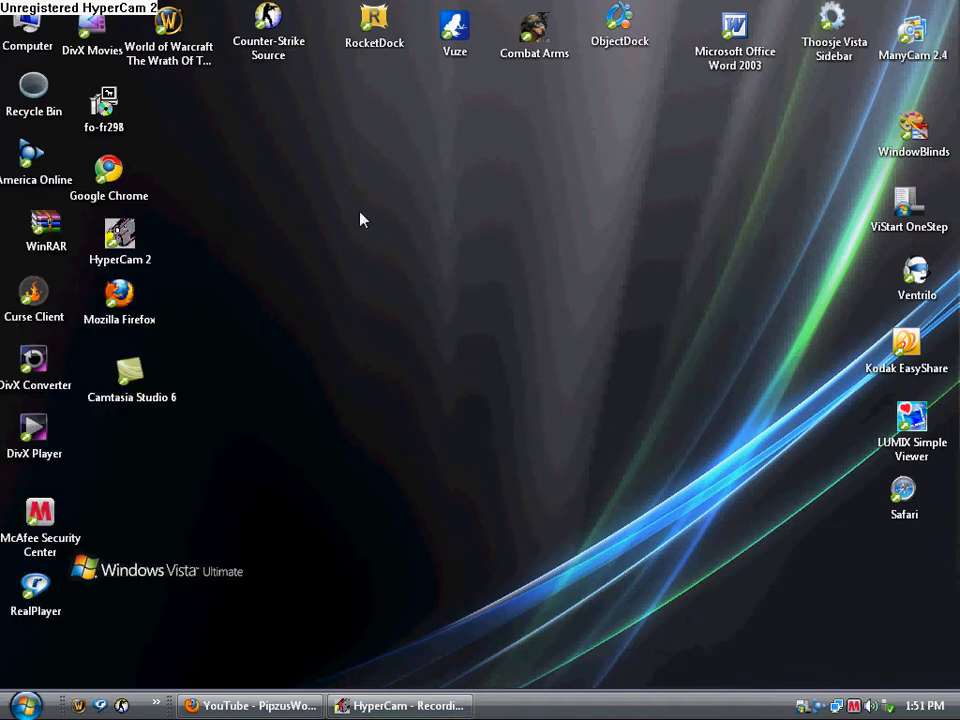
# Bring up the Run box from the Start menu and enter msconfig in its Open field.
pyautogui.moveTo(278, 228); pyautogui.dragTo(436, 398)
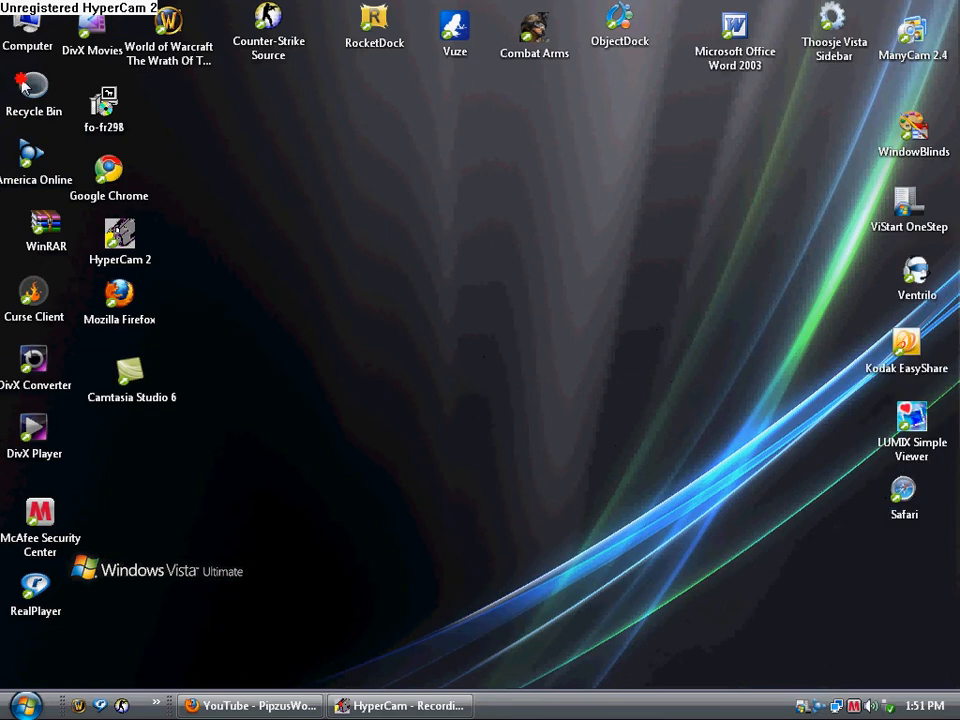
pyautogui.moveTo(108, 170); pyautogui.dragTo(650, 470)
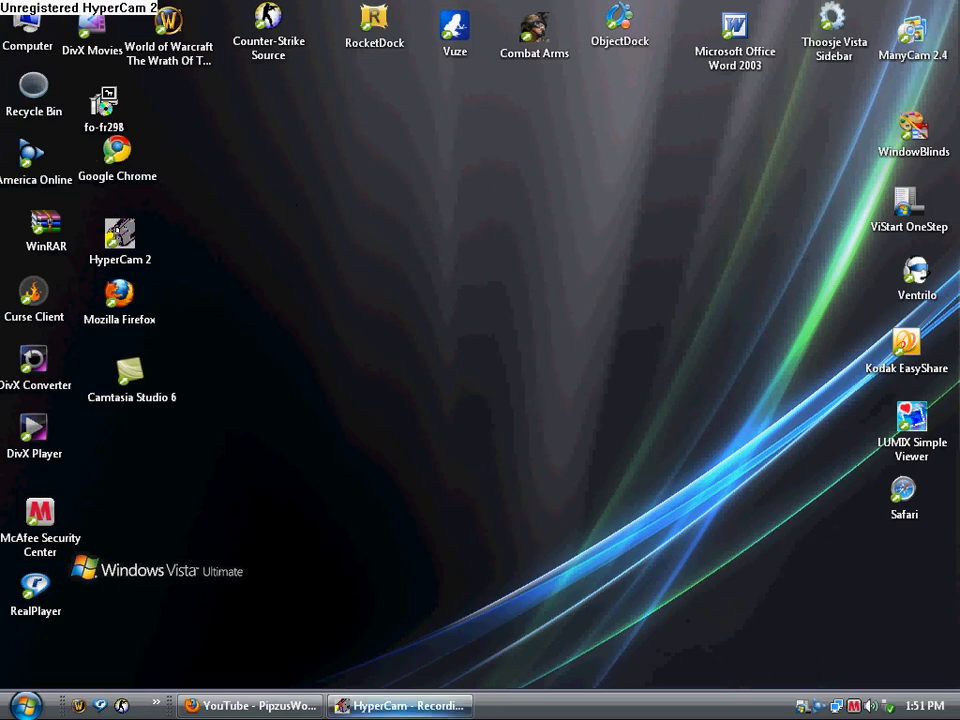
pyautogui.click(24, 700)
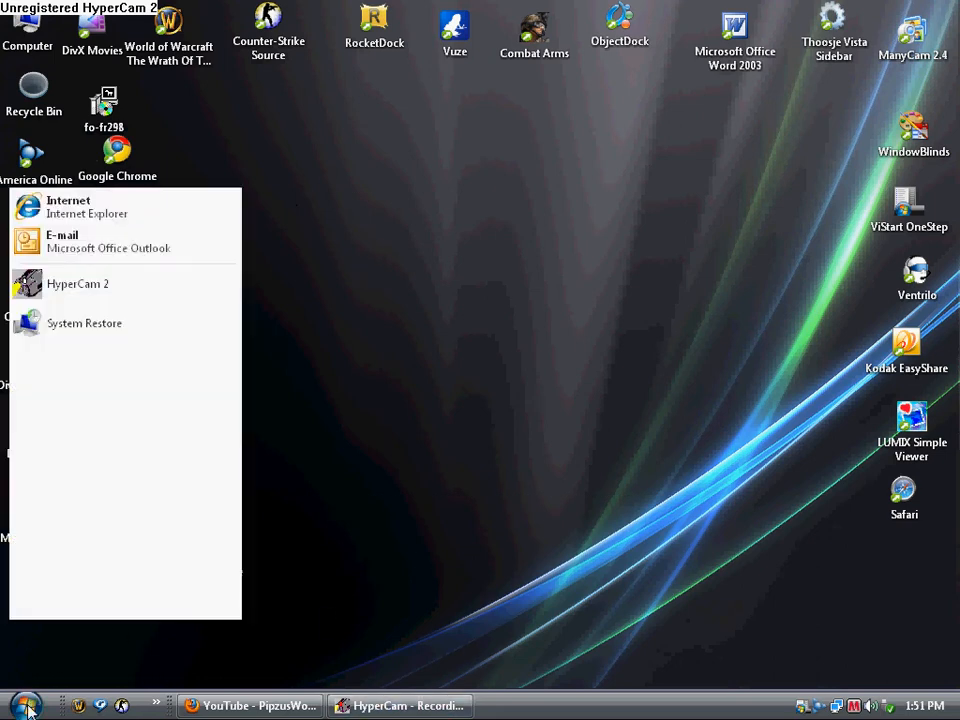
pyautogui.click(24, 704)
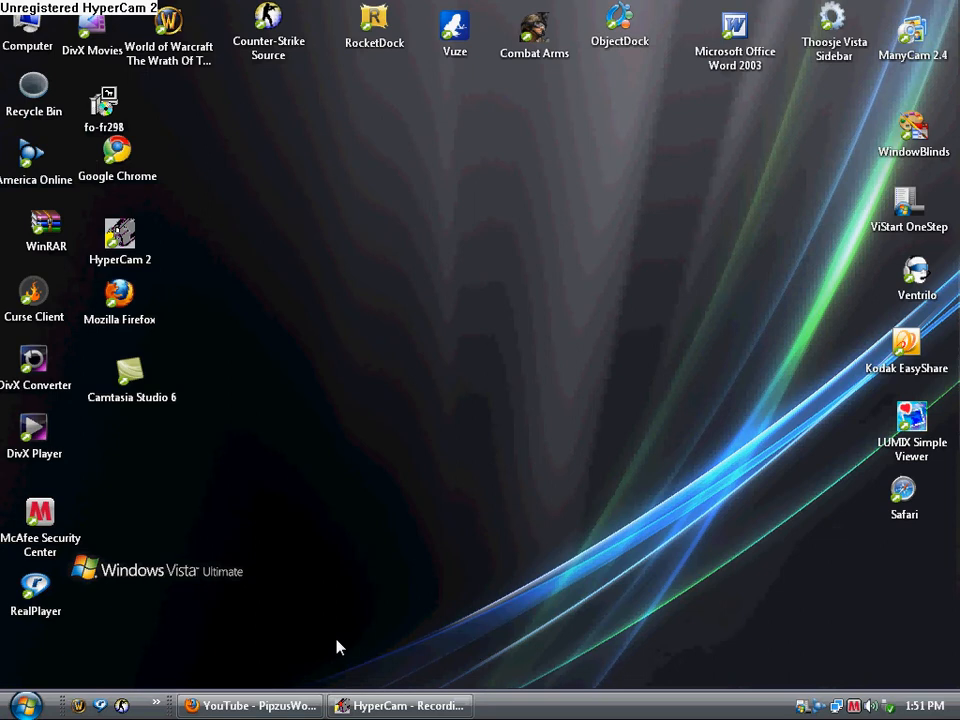
pyautogui.click(12, 700)
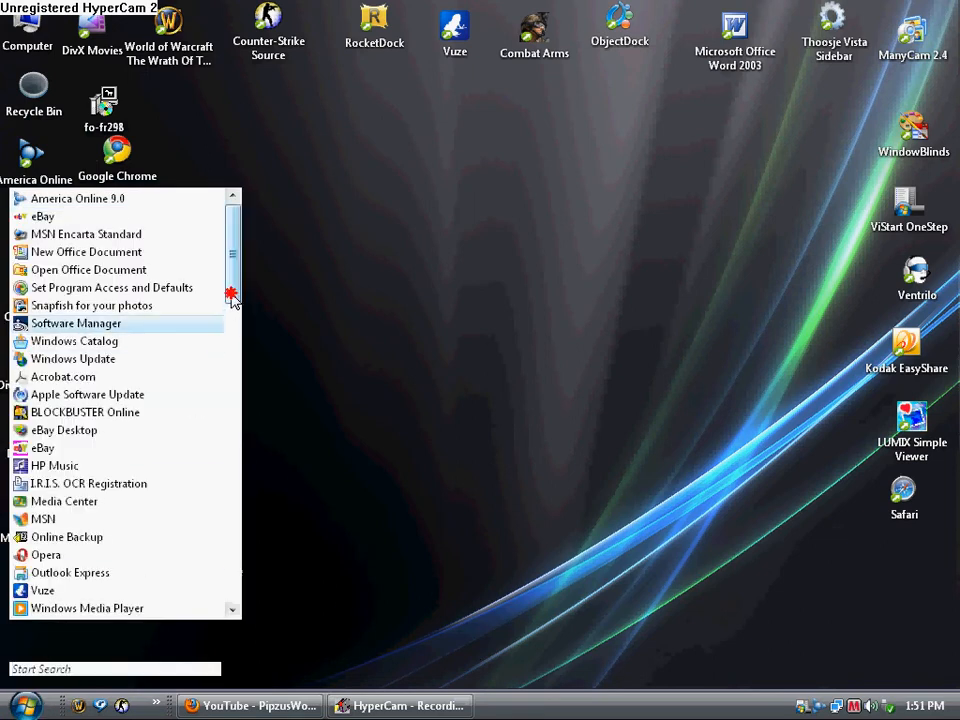
pyautogui.moveTo(84, 648)
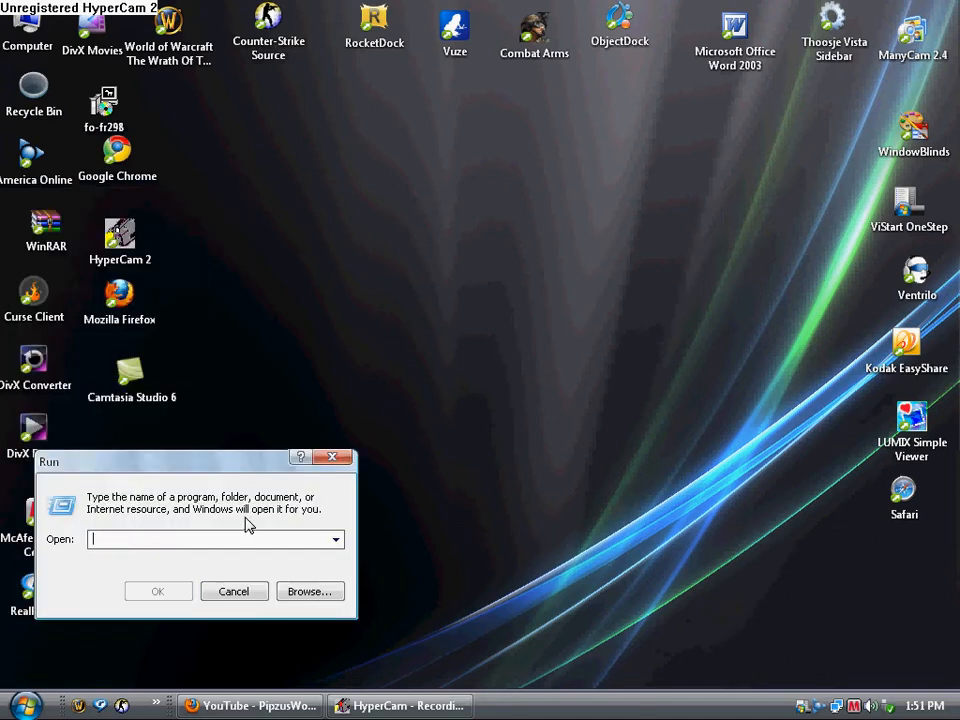
pyautogui.write('msconfig')
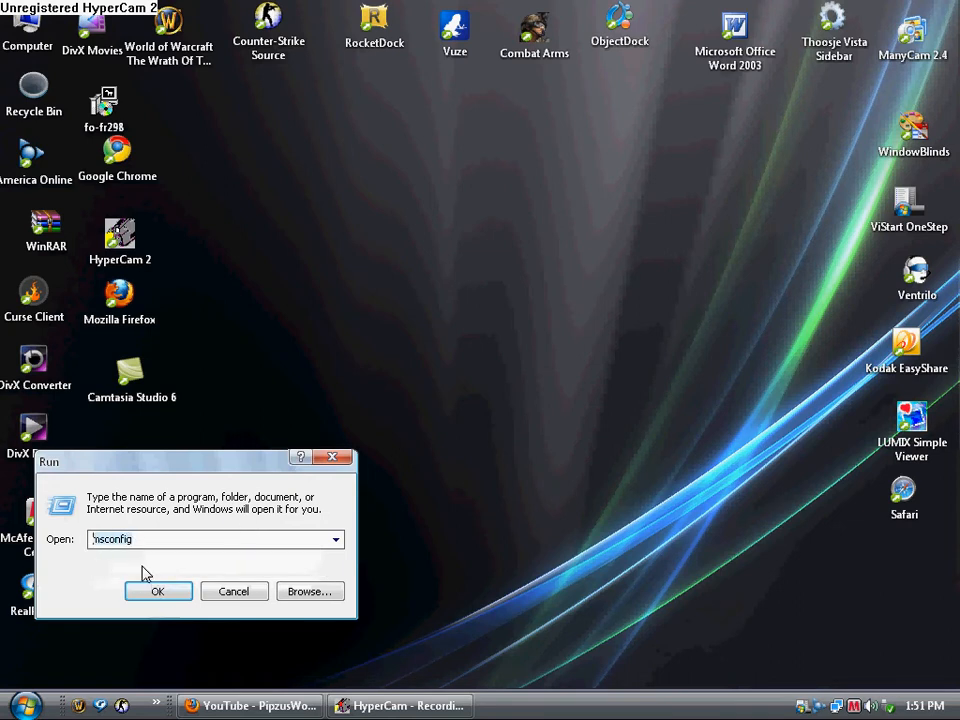
# Launch msconfig and show the Startup list of programs that run at boot.
pyautogui.click(156, 592)
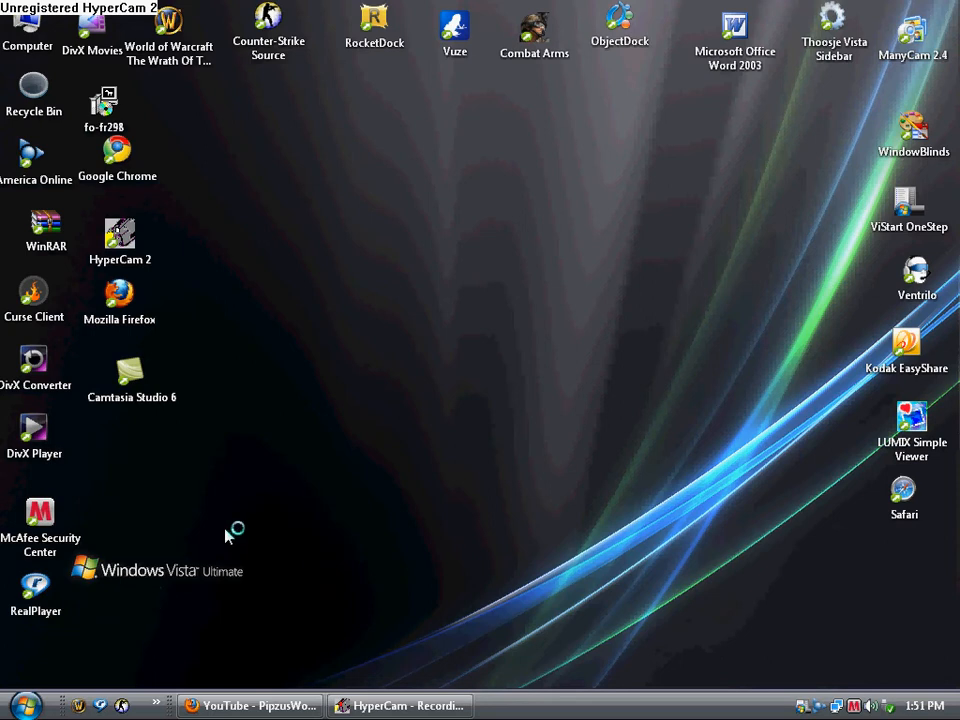
pyautogui.moveTo(228, 530)
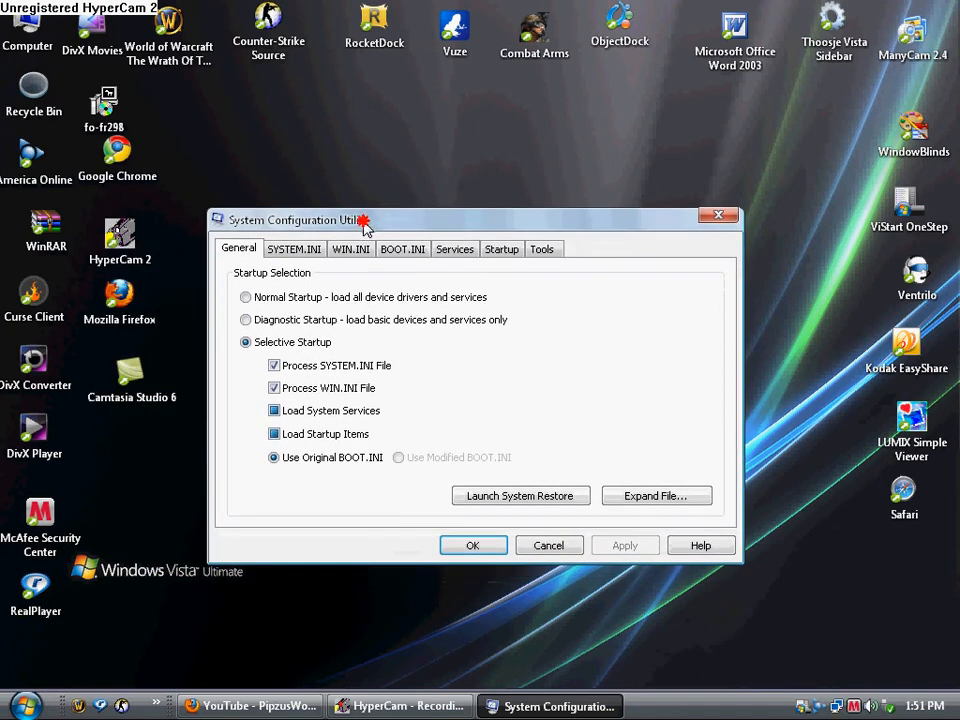
pyautogui.moveTo(364, 218); pyautogui.dragTo(366, 212)
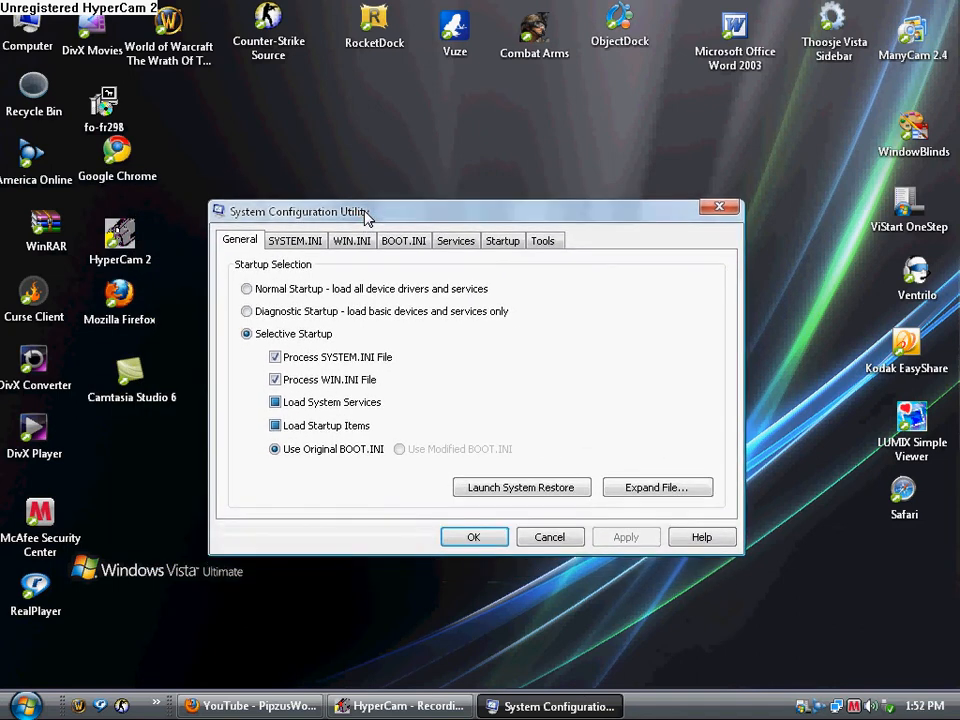
pyautogui.moveTo(532, 280)
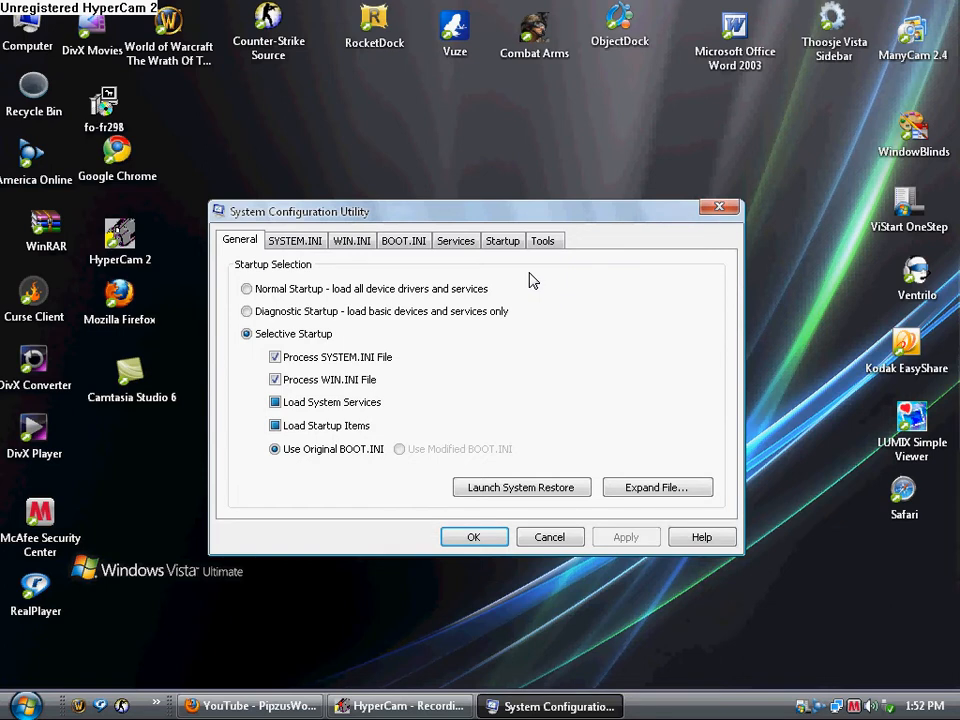
pyautogui.click(502, 240)
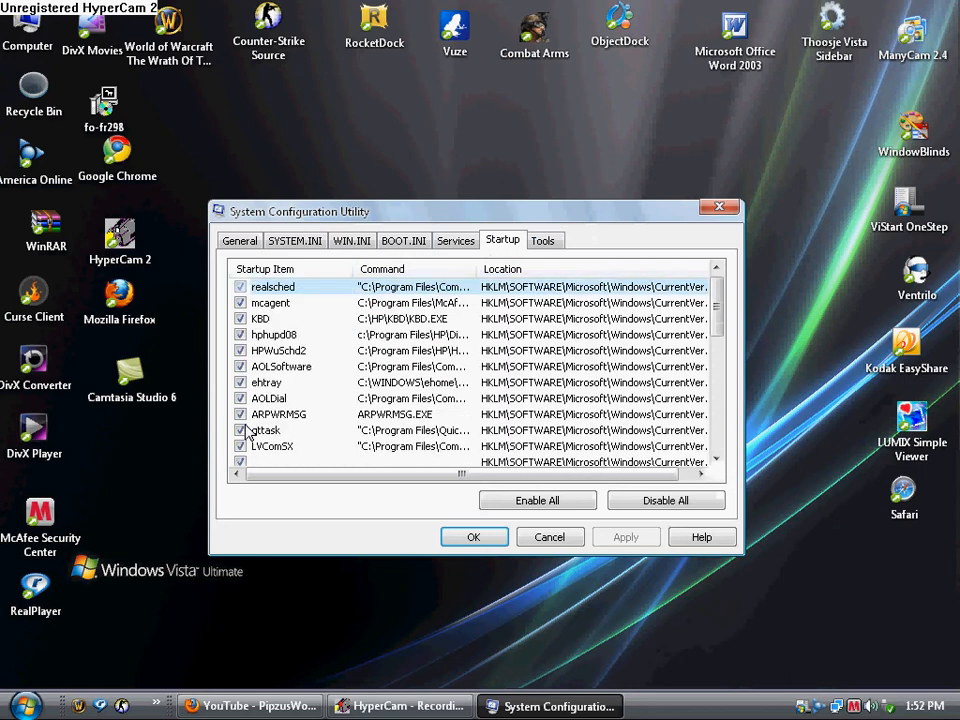
# Scroll through all startup items, then switch to the Services list.
pyautogui.scroll(-3)
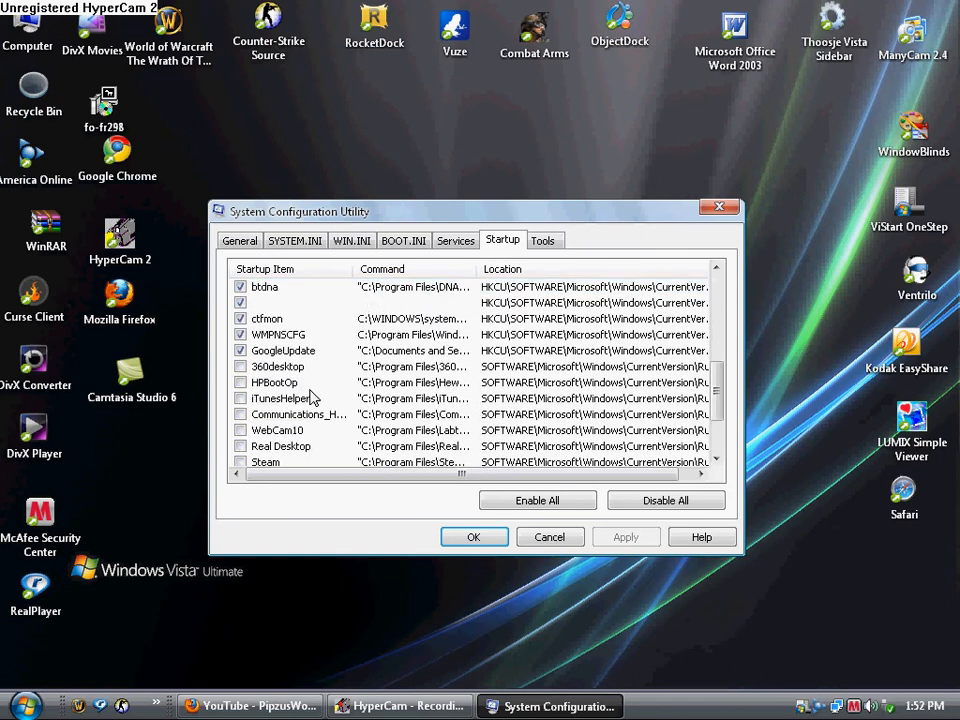
pyautogui.scroll(-3)
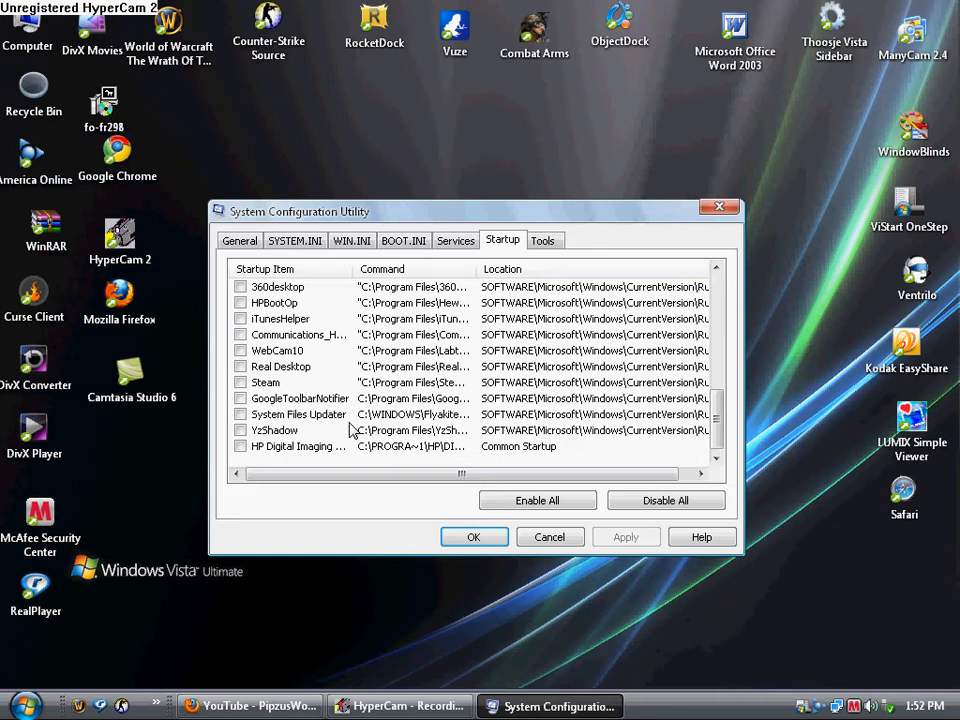
pyautogui.moveTo(356, 418)
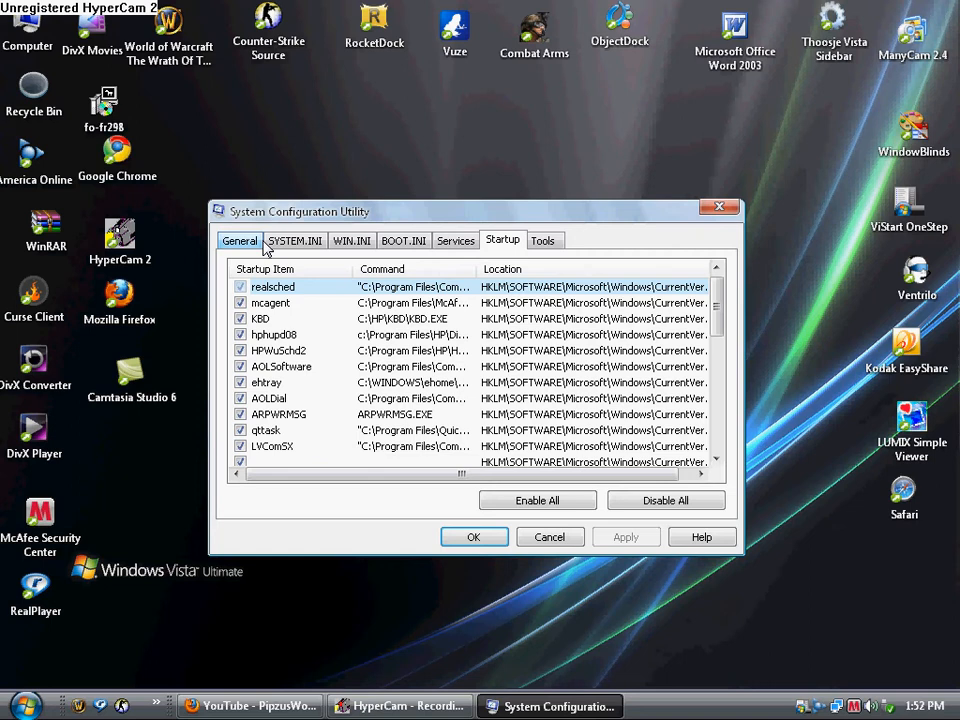
pyautogui.scroll(-3)
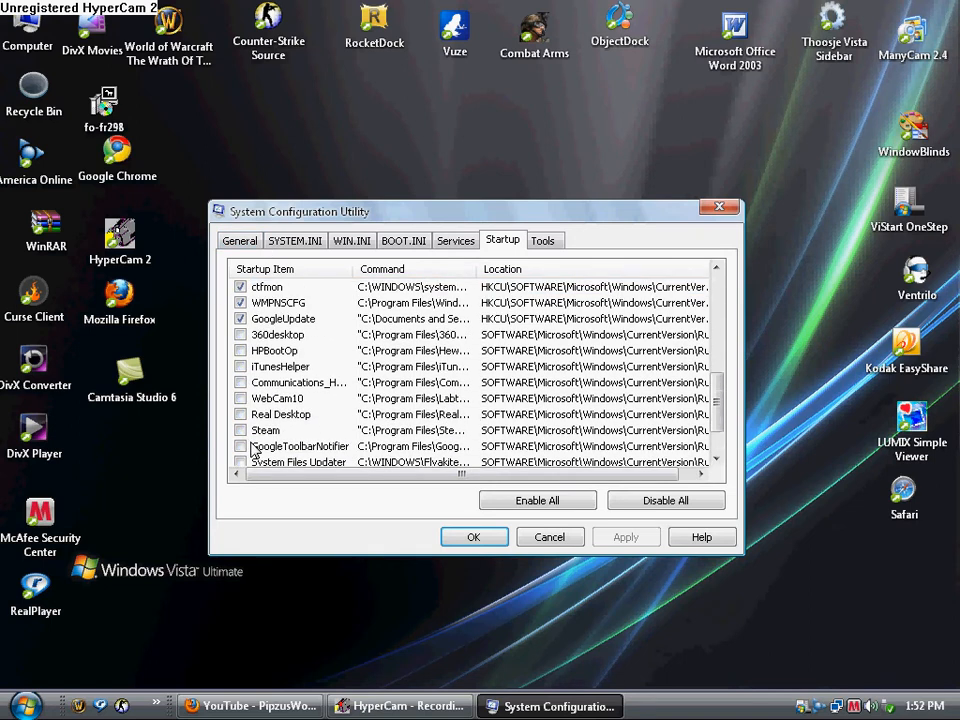
pyautogui.scroll(-3)
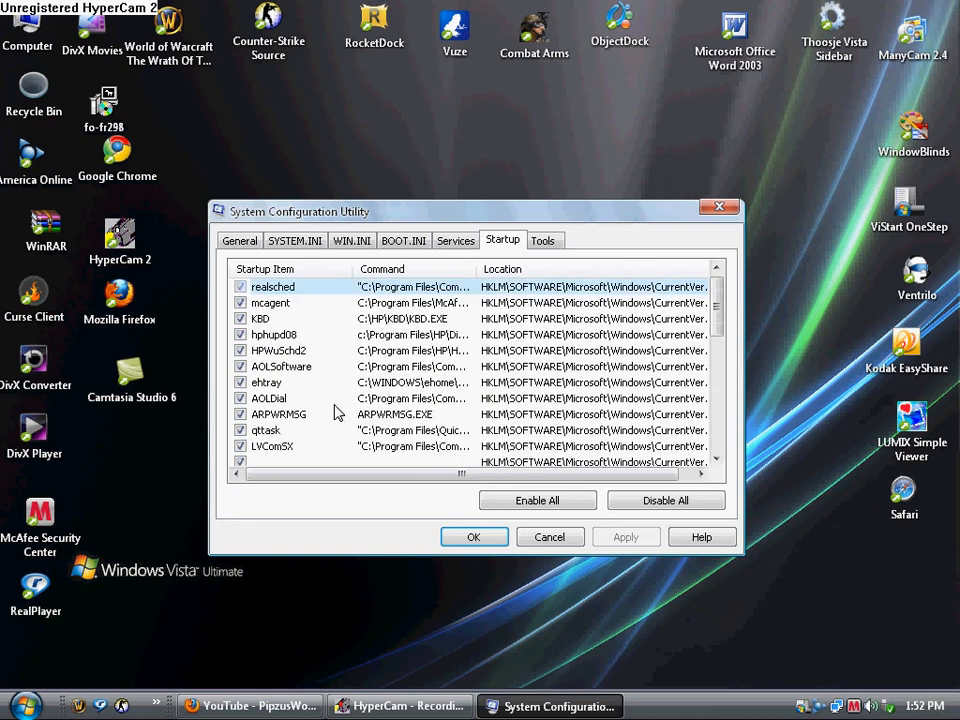
pyautogui.click(456, 240)
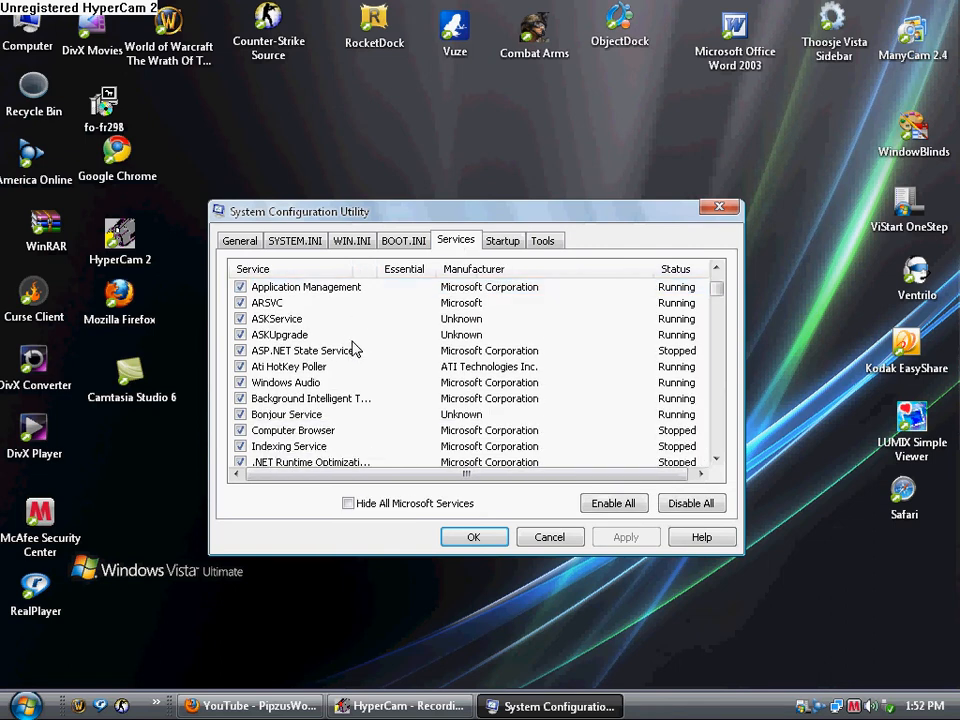
# Scroll through the services, then show the General overview set to Selective Startup.
pyautogui.scroll(-3)
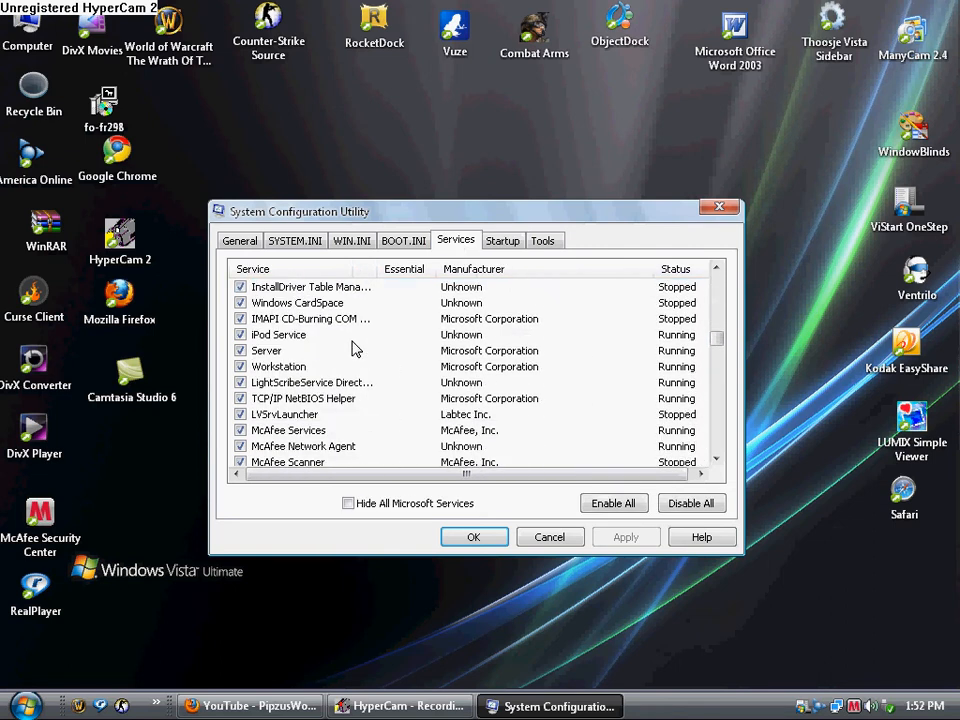
pyautogui.scroll(-3)
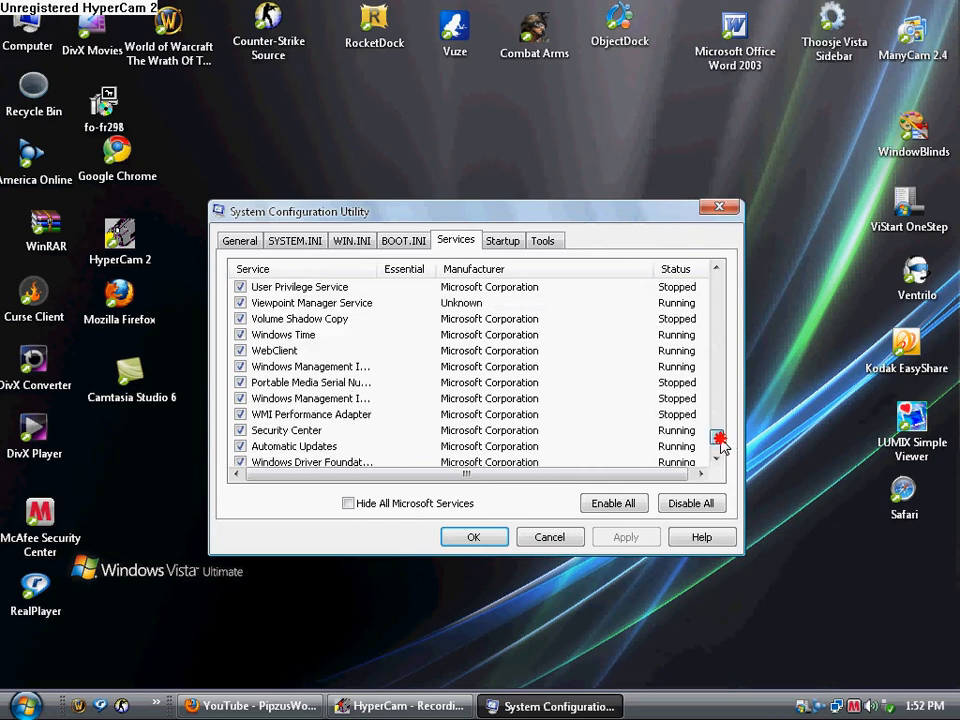
pyautogui.scroll(-3)
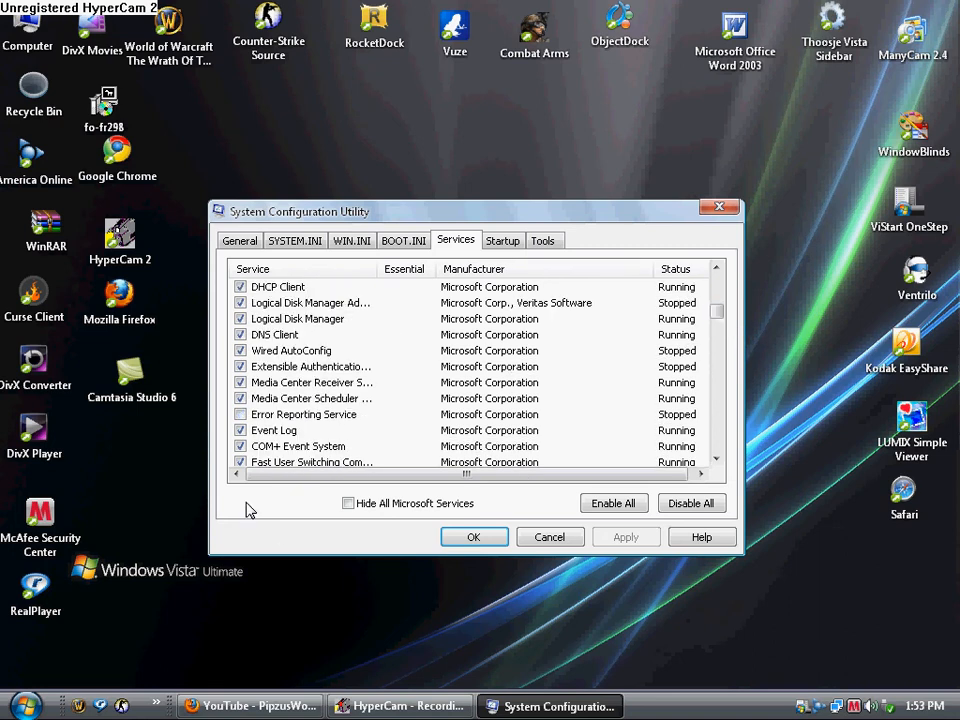
pyautogui.moveTo(712, 388)
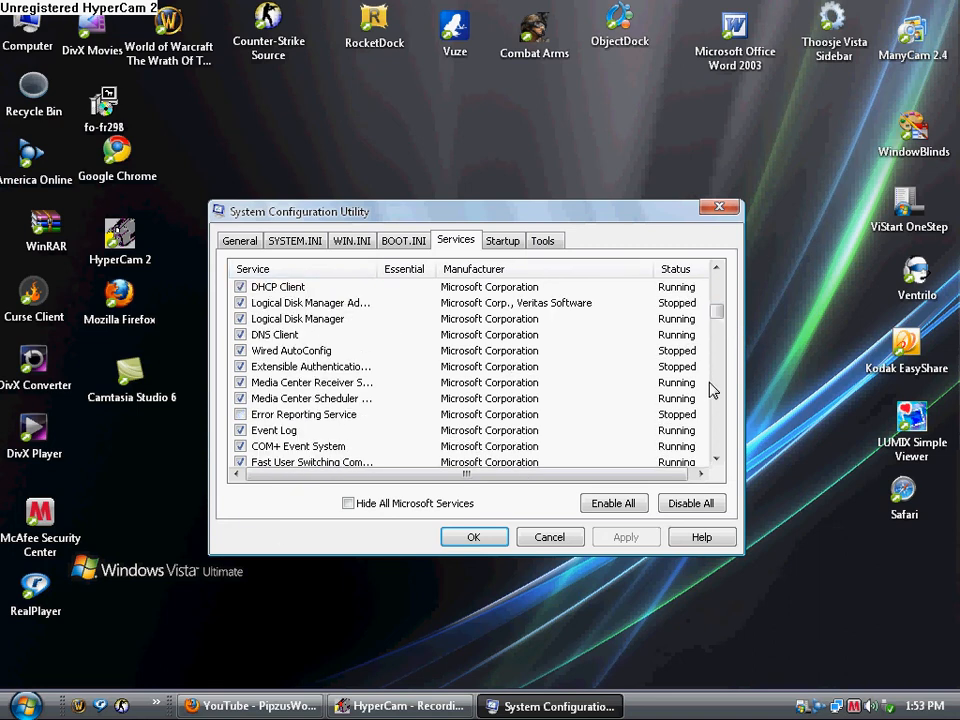
pyautogui.moveTo(636, 424)
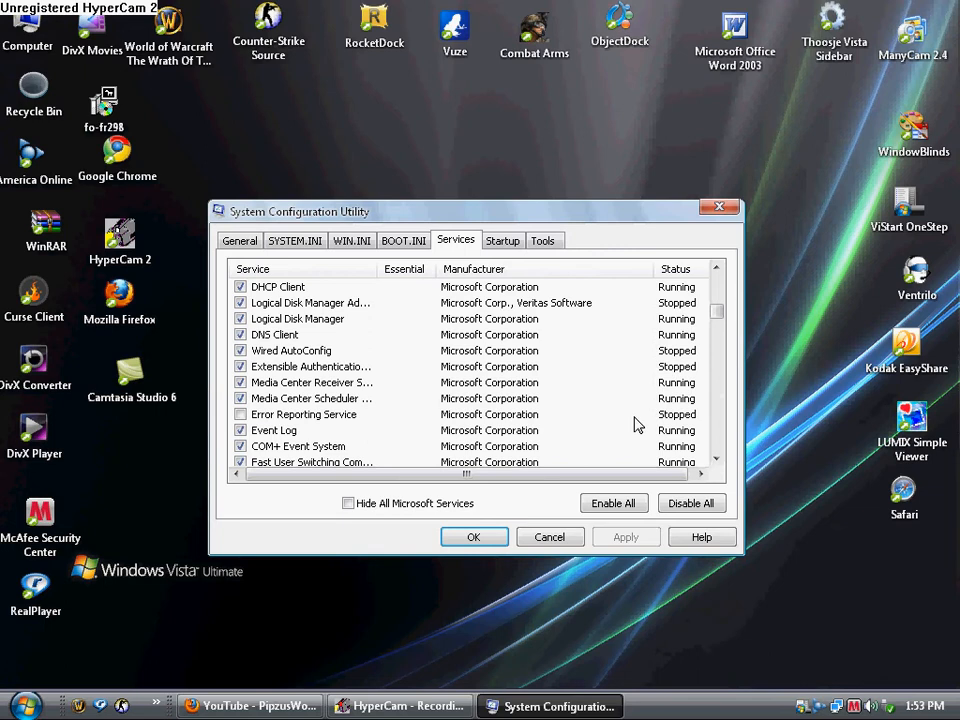
pyautogui.moveTo(296, 416)
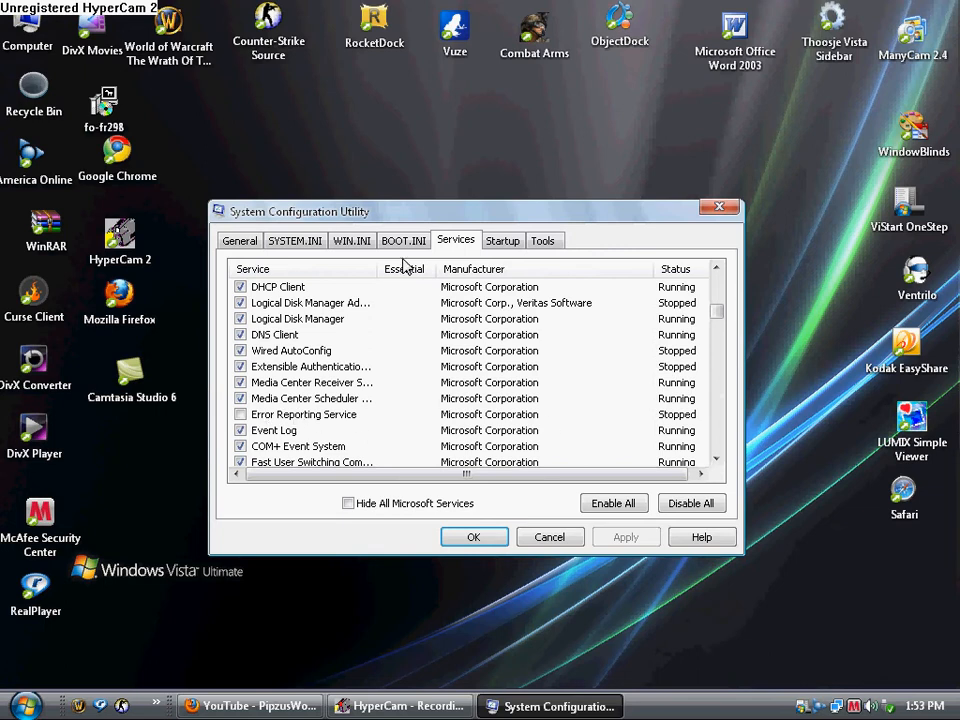
pyautogui.click(240, 240)
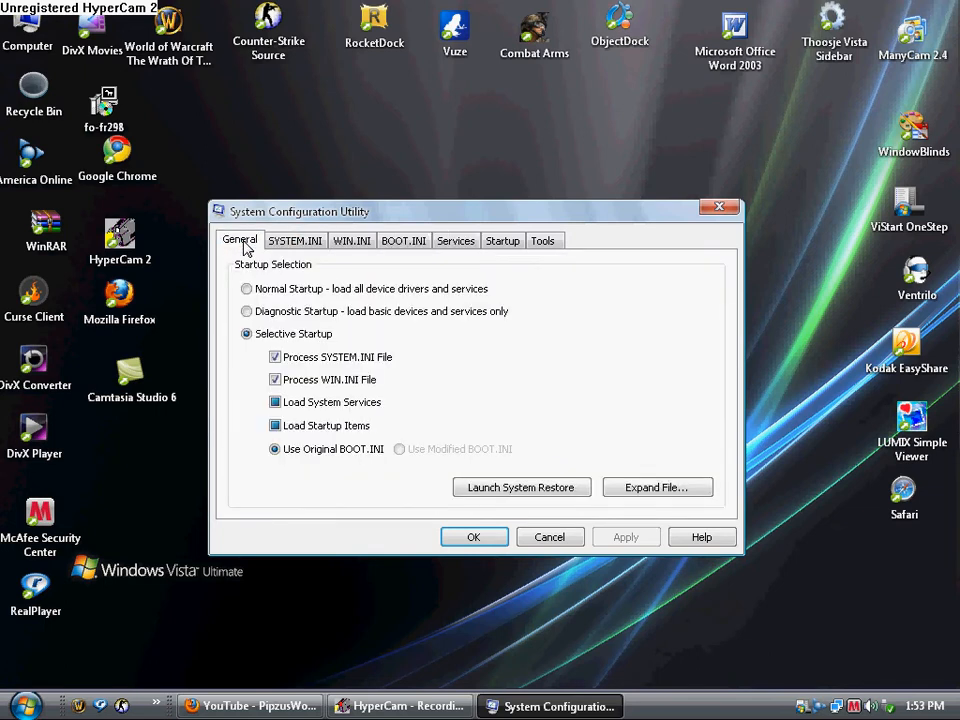
# Confirm the changes with OK, dismiss the Access Denied notice and exit without restarting.
pyautogui.click(626, 536)
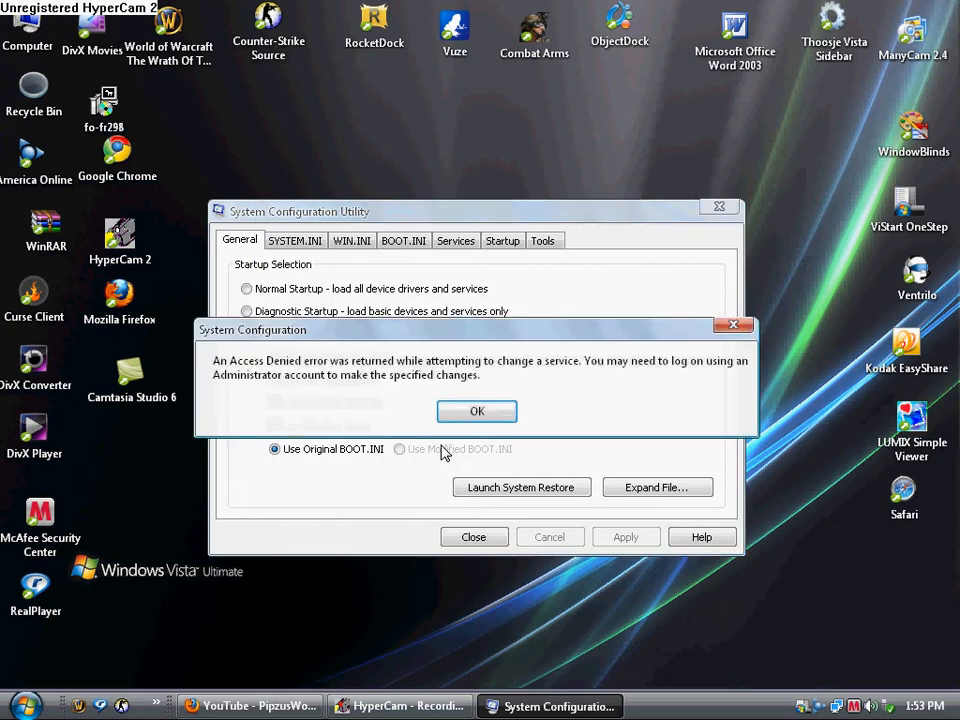
pyautogui.click(476, 412)
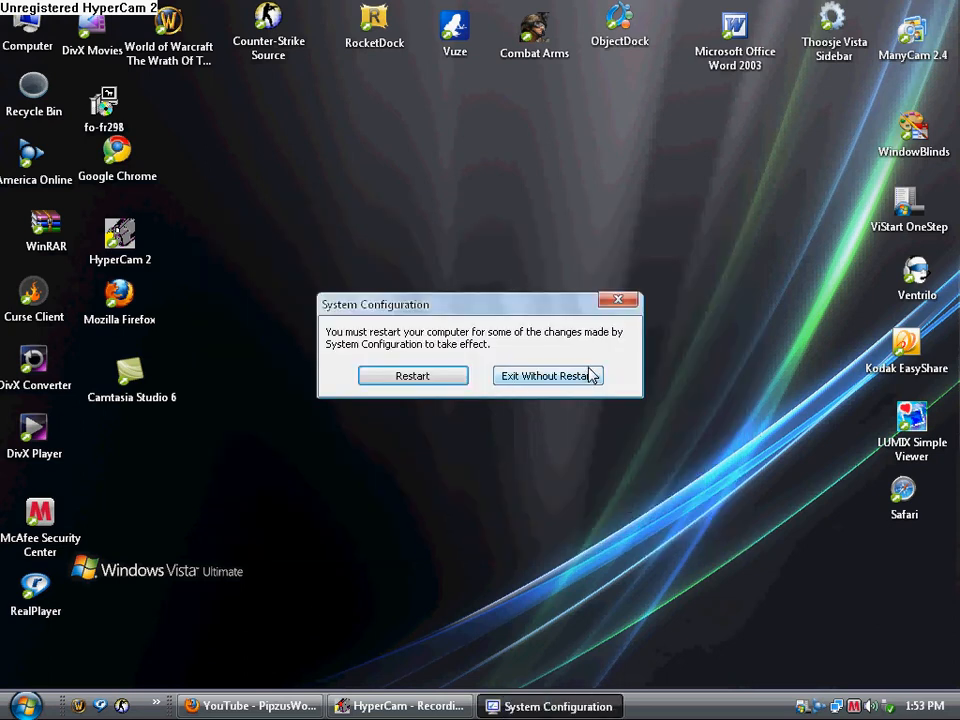
pyautogui.click(548, 376)
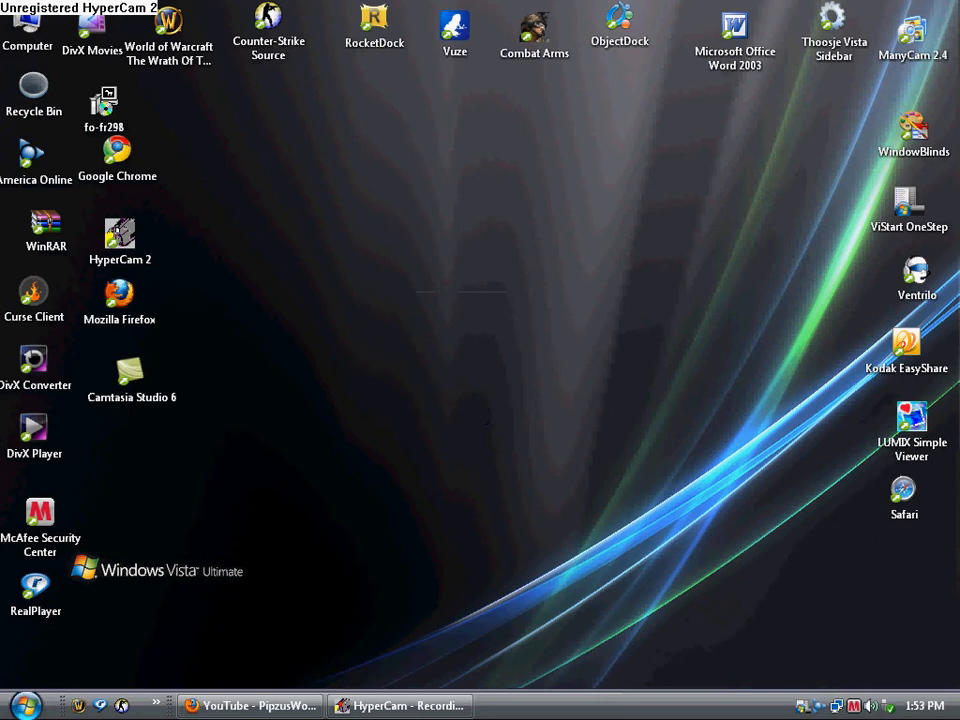
pyautogui.click(16, 700)
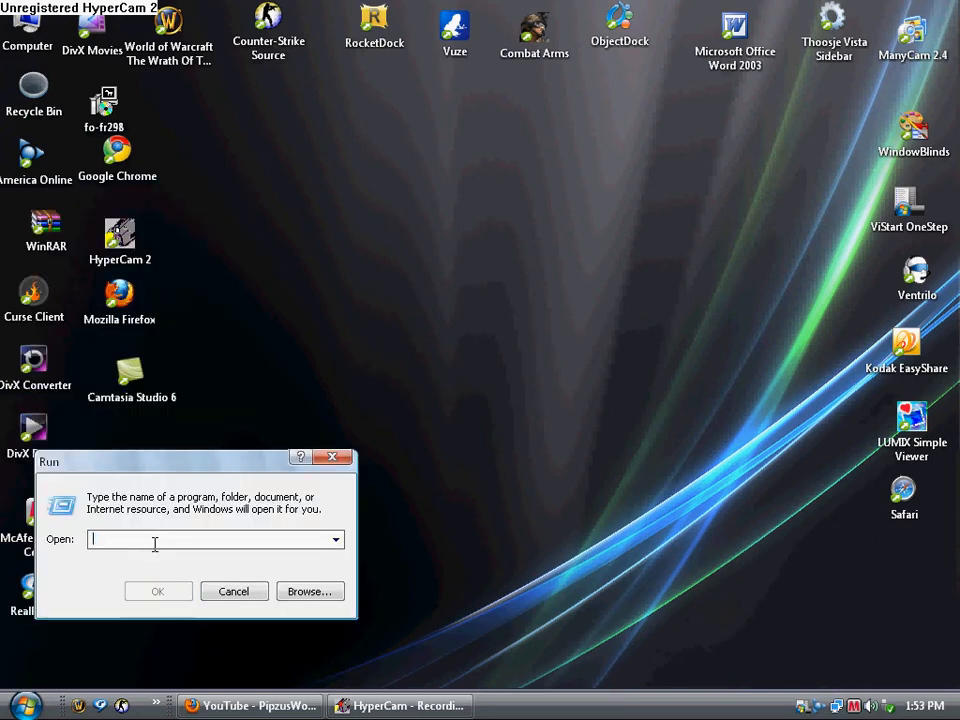
pyautogui.write('%')
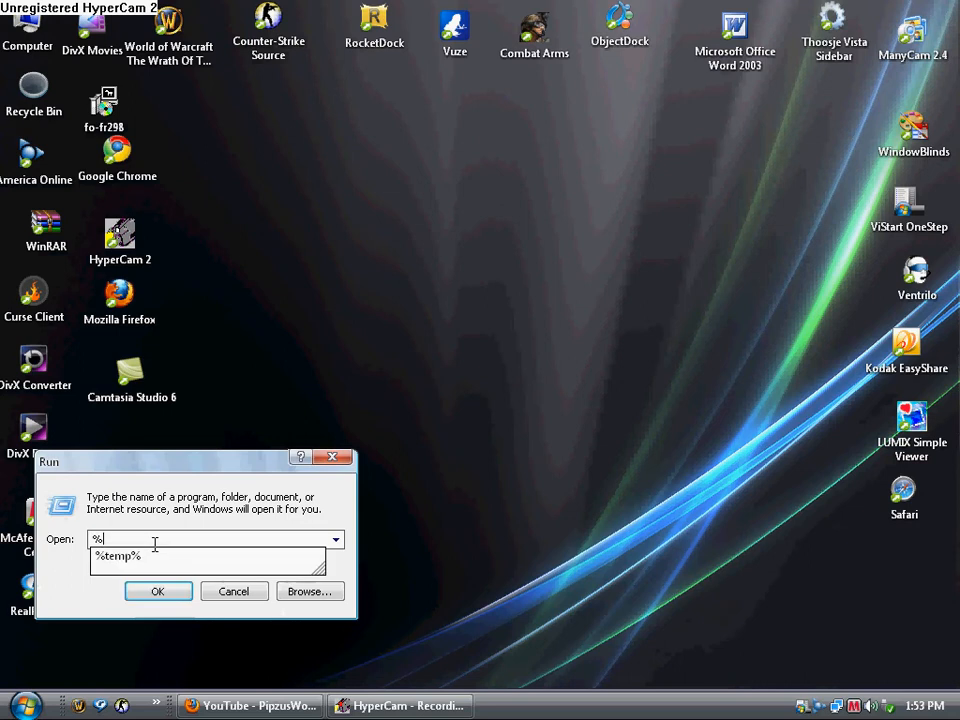
pyautogui.write('temp')
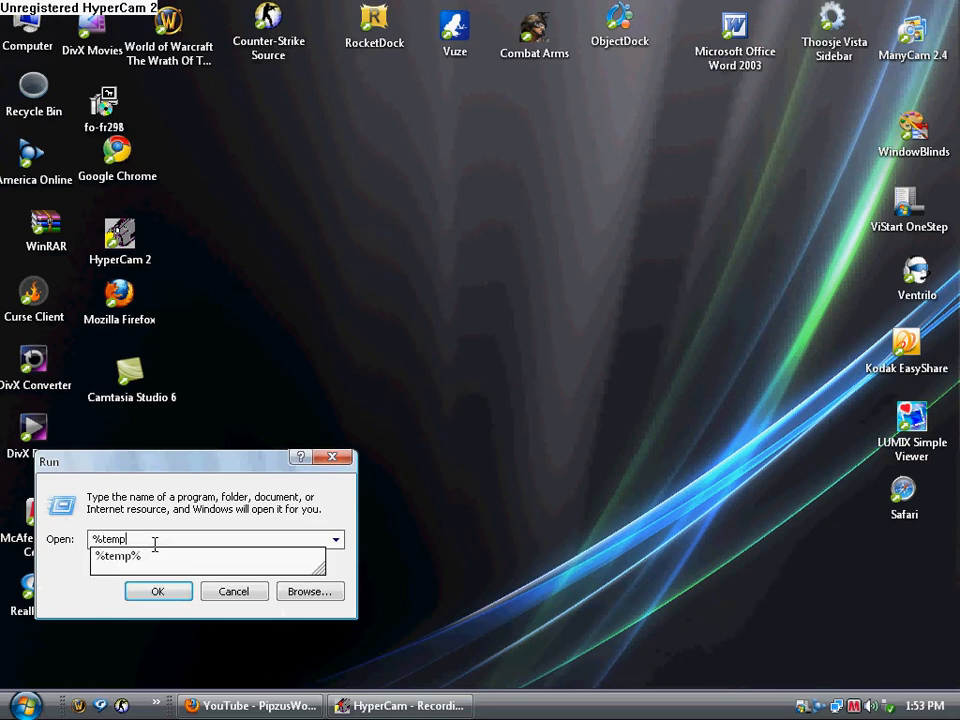
pyautogui.press('Backspace')
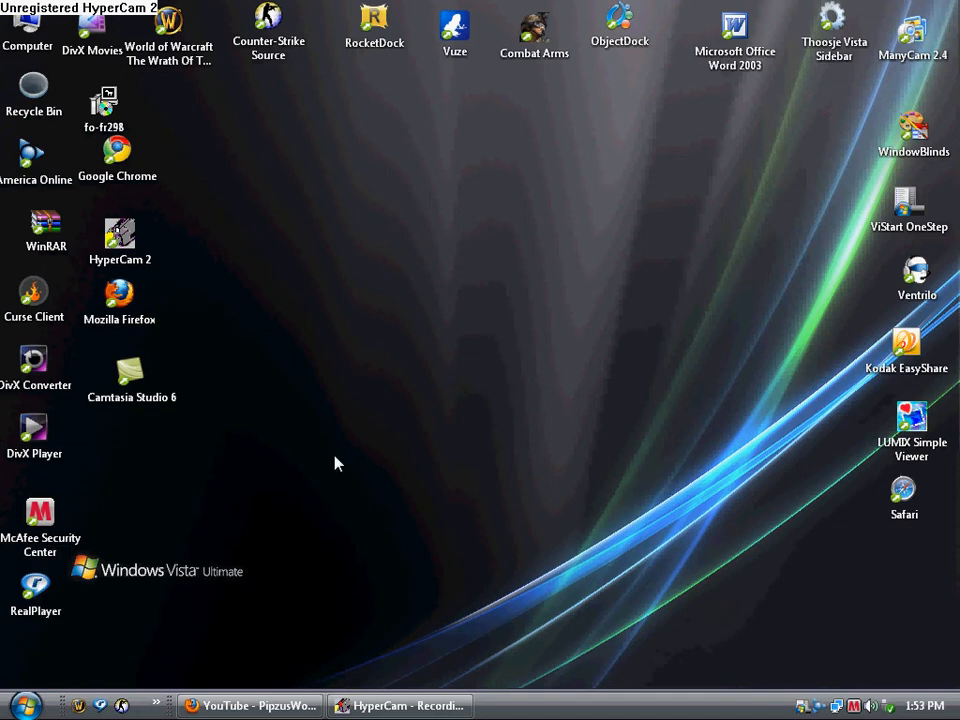
pyautogui.click(16, 696)
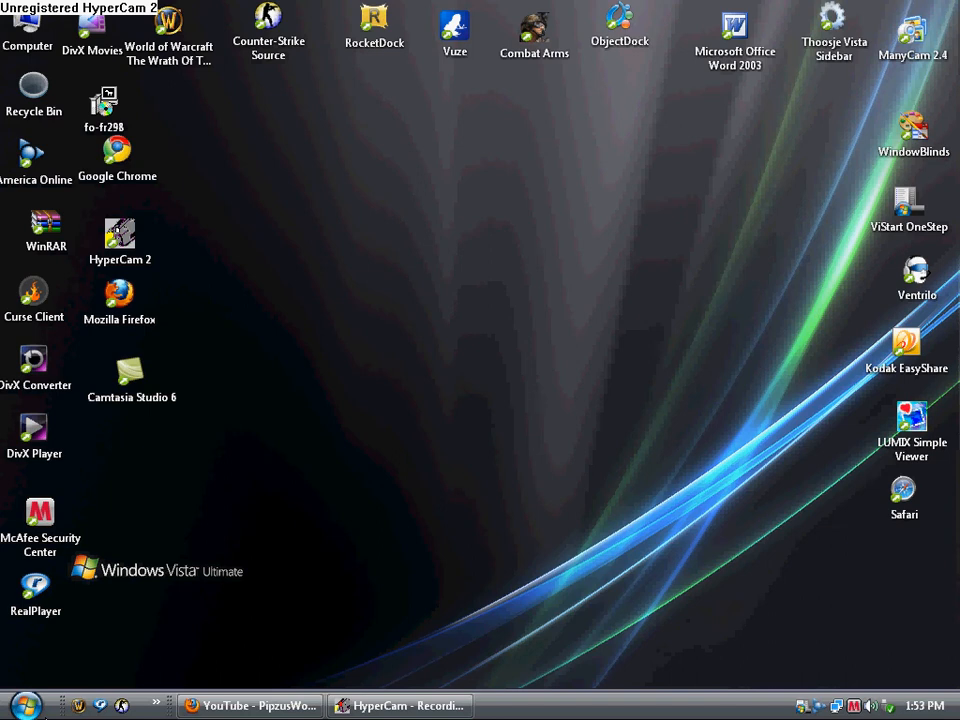
# Launch System Restore via All Programs > Accessories > System Tools.
pyautogui.click(14, 700)
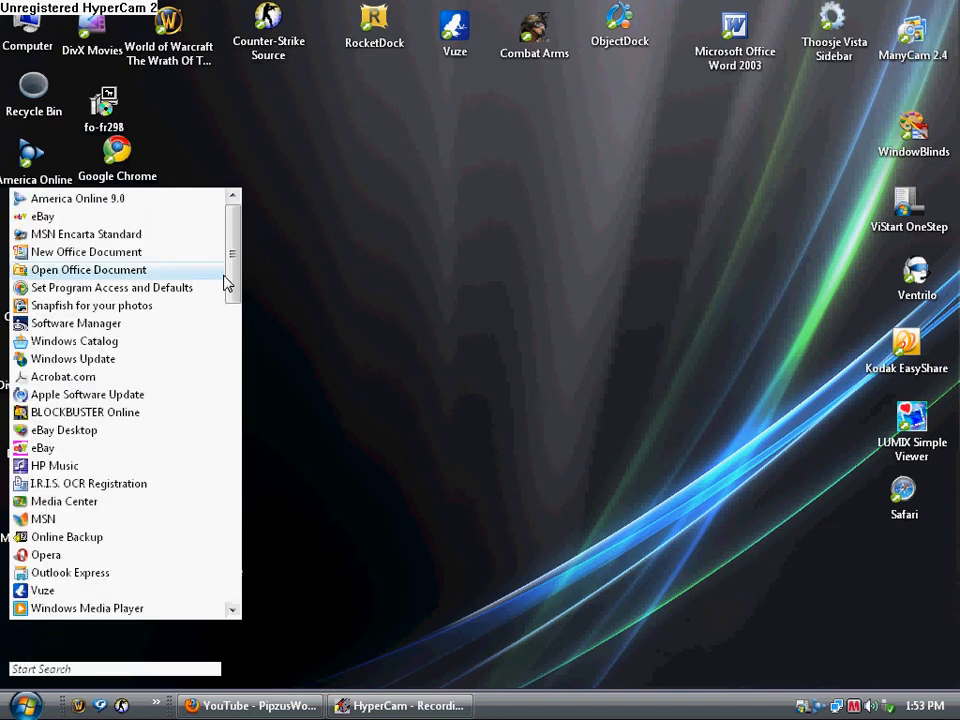
pyautogui.scroll(-3)
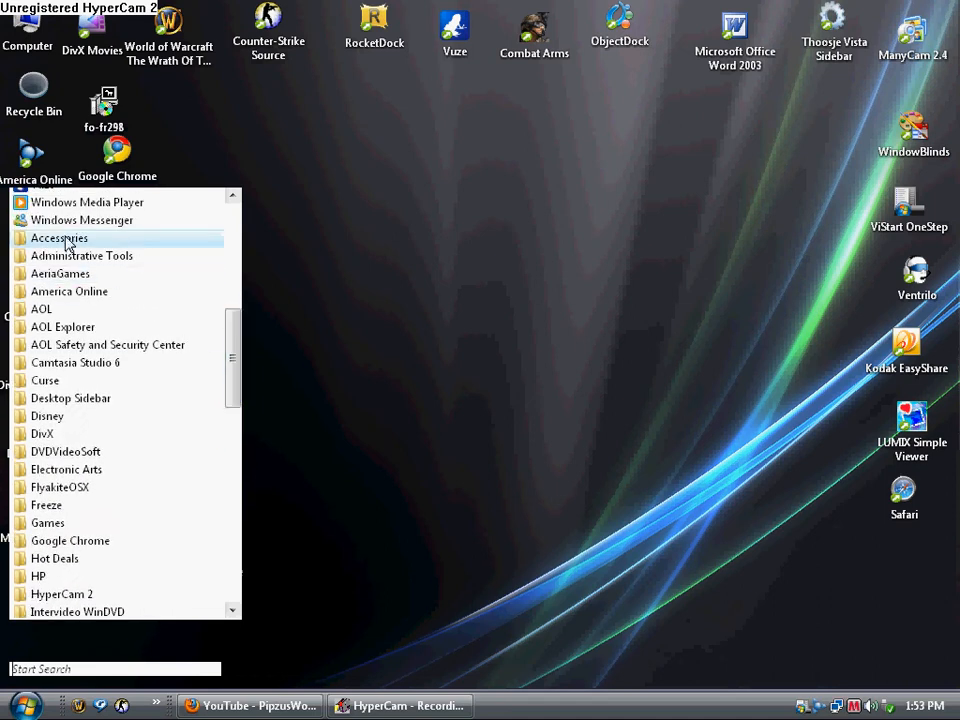
pyautogui.click(58, 238)
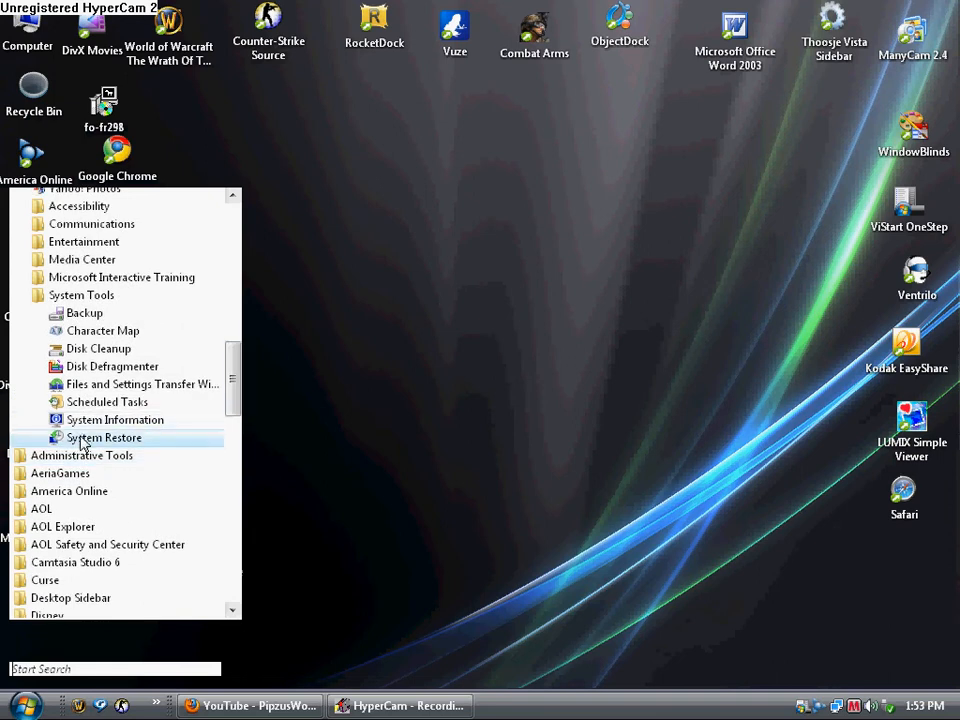
pyautogui.click(388, 392)
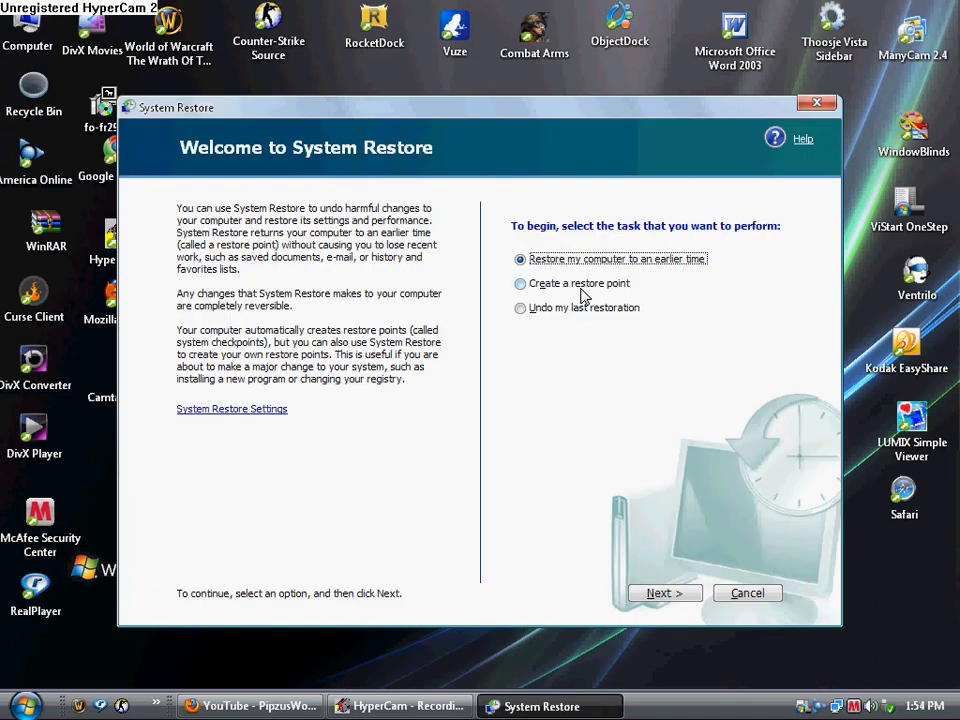
# Choose 'Create a restore point' and continue to the description page.
pyautogui.click(520, 284)
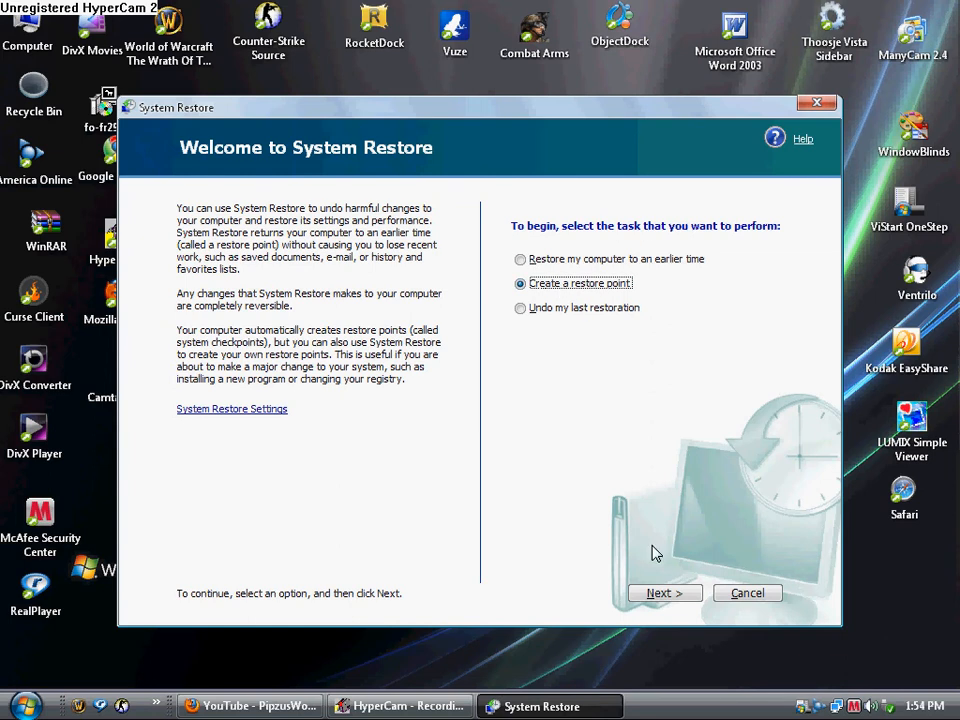
pyautogui.click(664, 592)
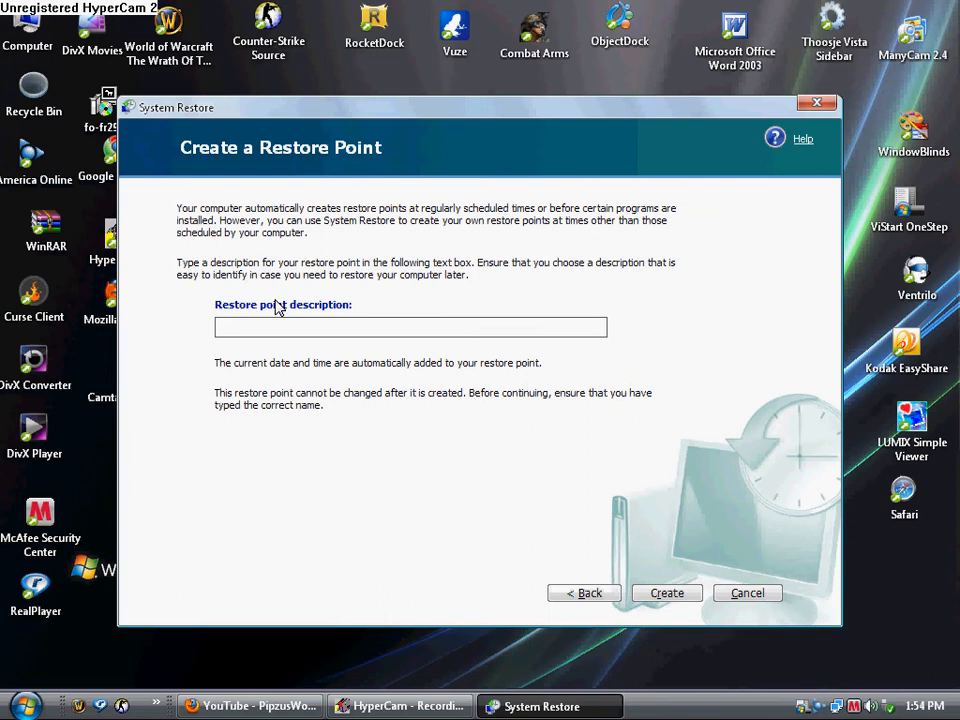
# Enter the restore point description 'Mic', create it and return to the desktop.
pyautogui.click(408, 328)
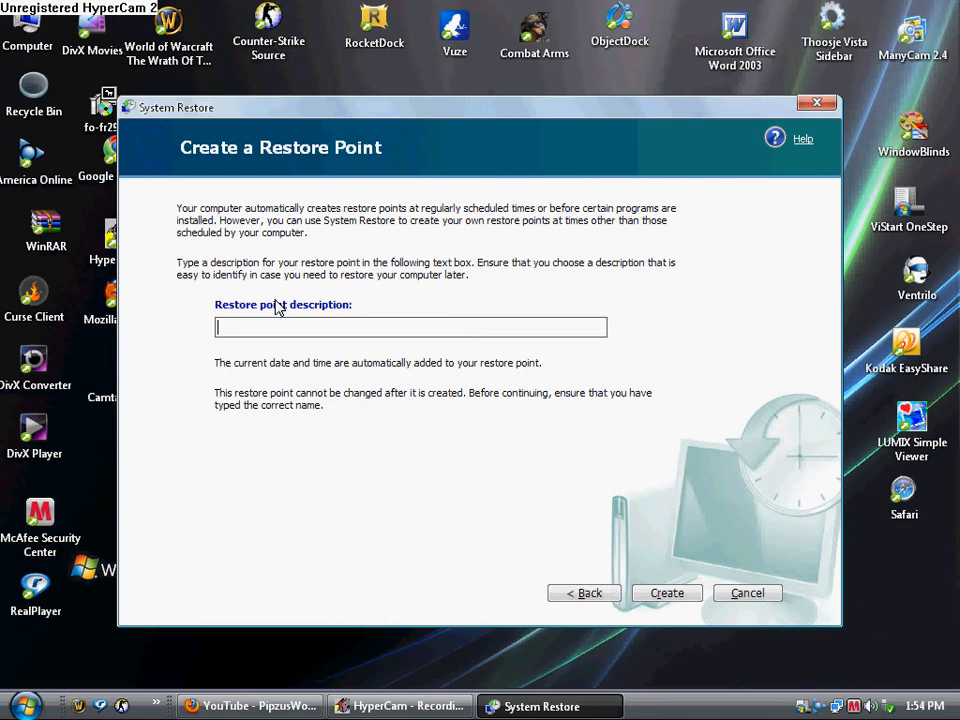
pyautogui.write('M')
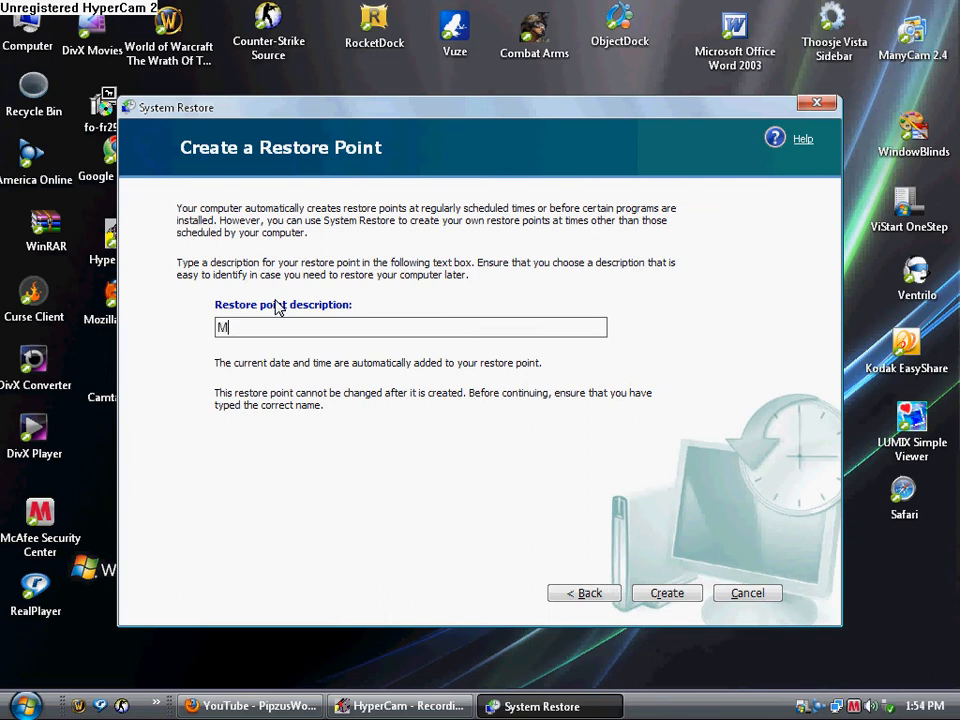
pyautogui.write('ic')
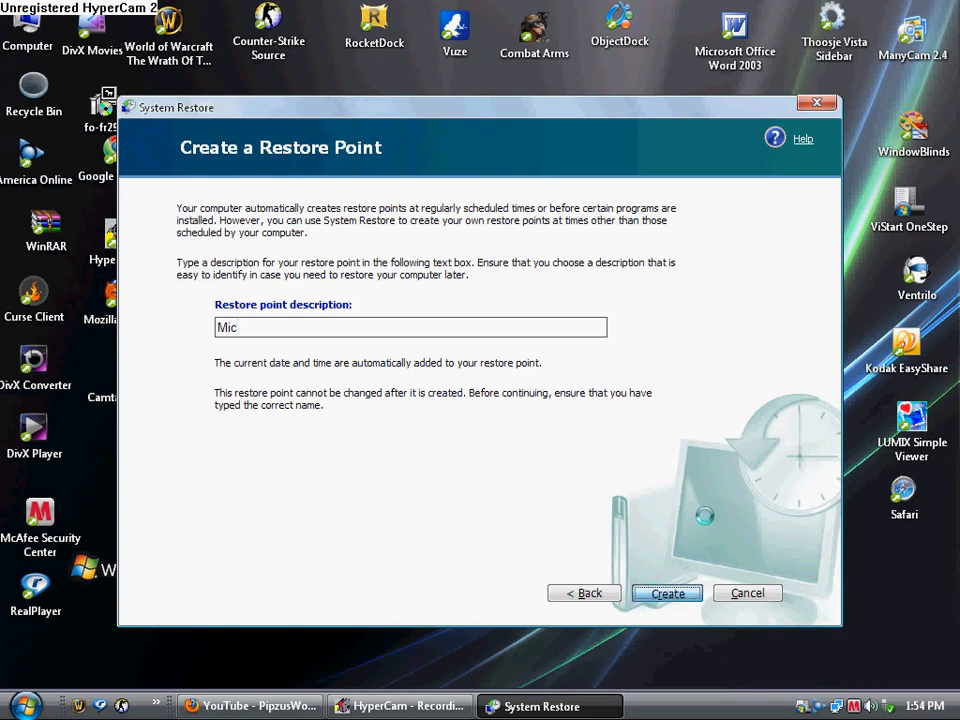
pyautogui.moveTo(736, 584)
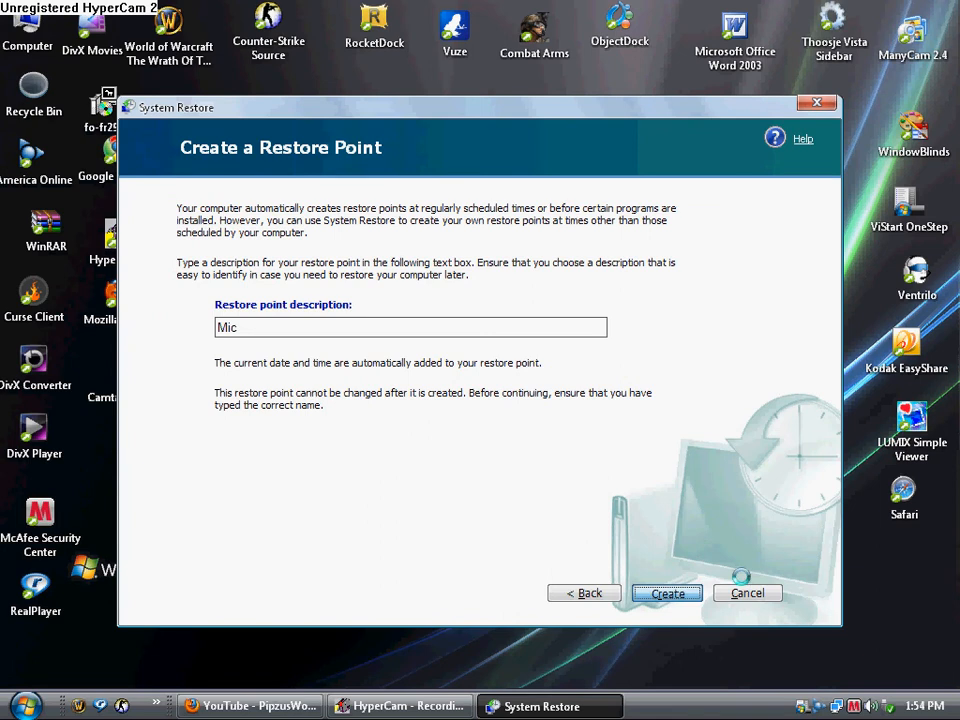
pyautogui.click(668, 592)
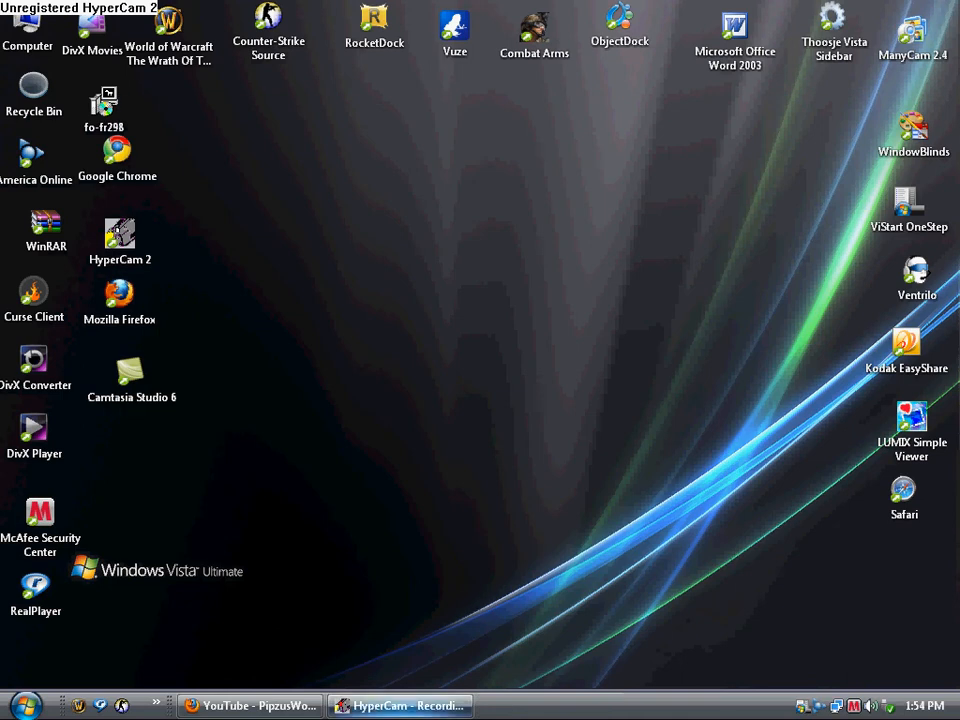
pyautogui.moveTo(256, 536)
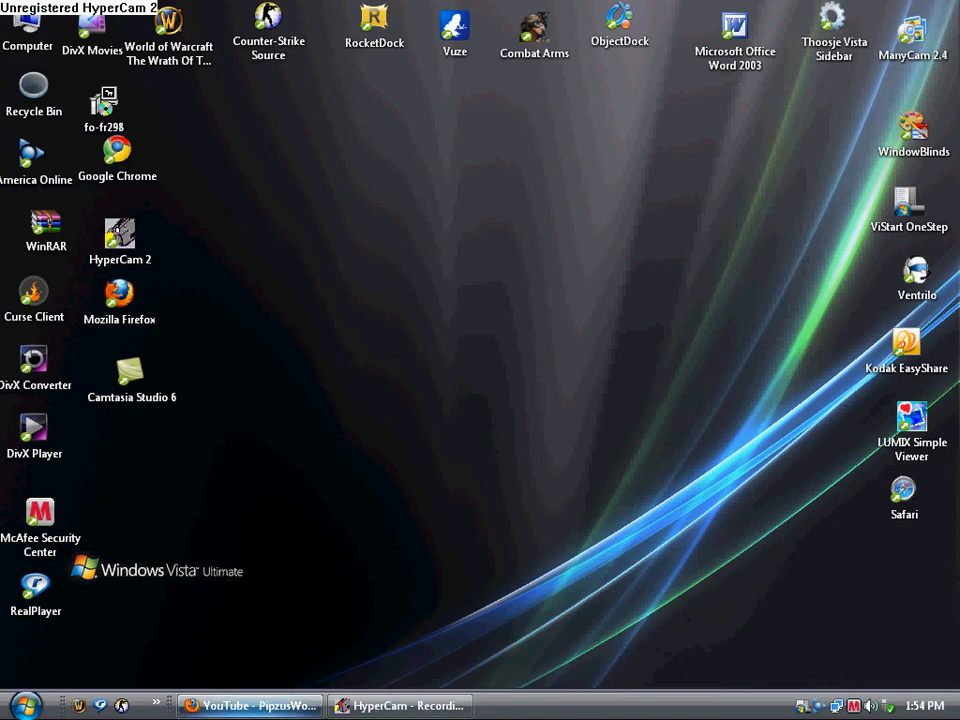
# Bring Firefox back up and scroll down and up through the YouTube homepage sections.
pyautogui.click(248, 702)
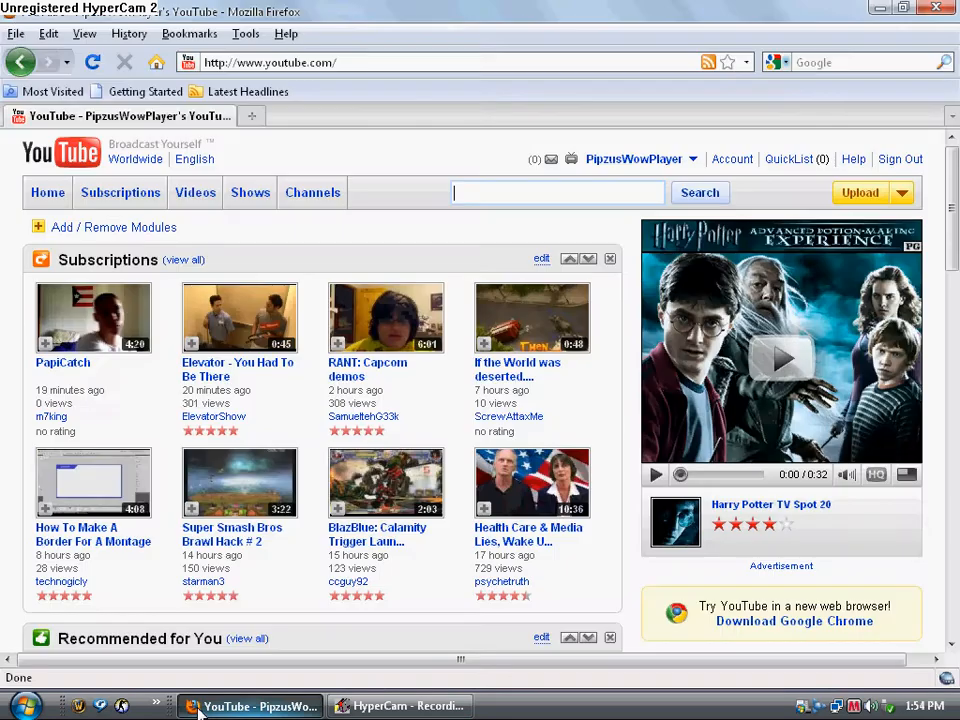
pyautogui.scroll(-3)
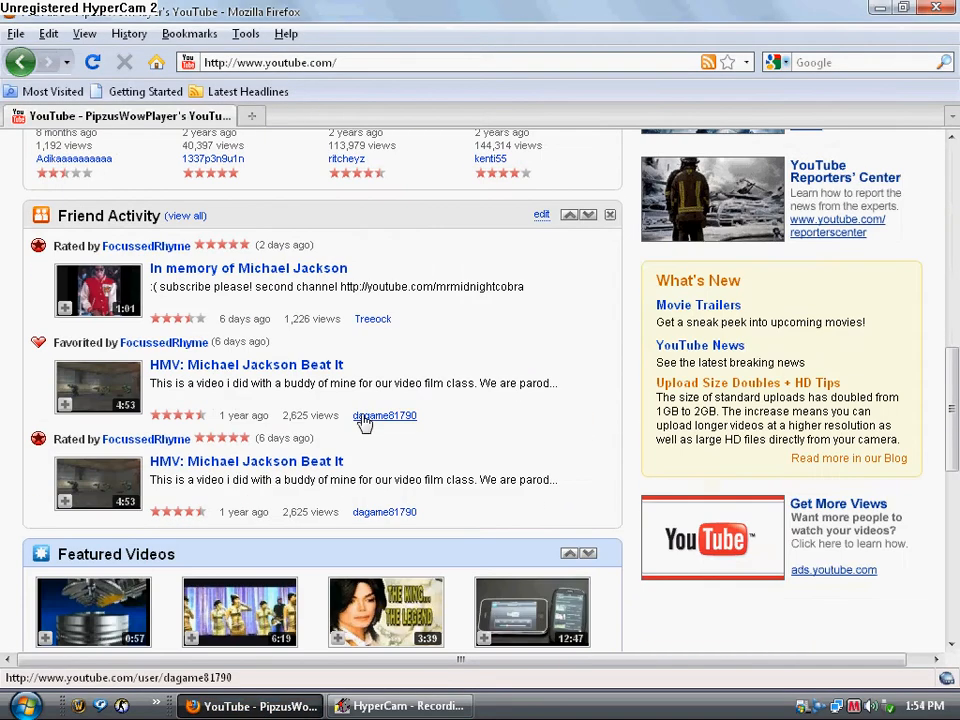
pyautogui.scroll(-3)
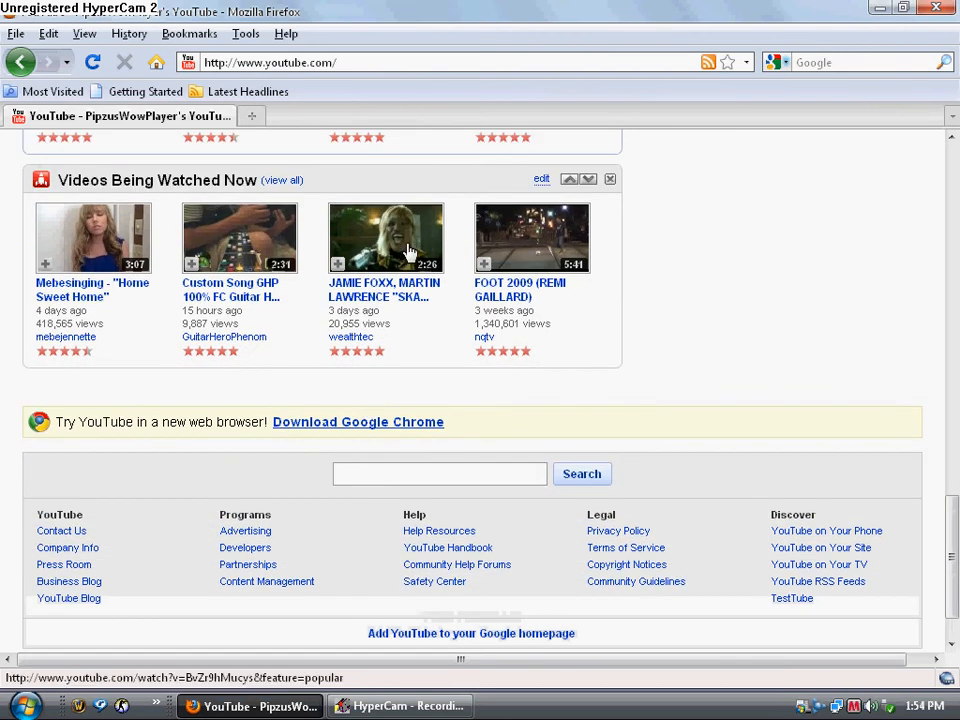
pyautogui.moveTo(386, 296)
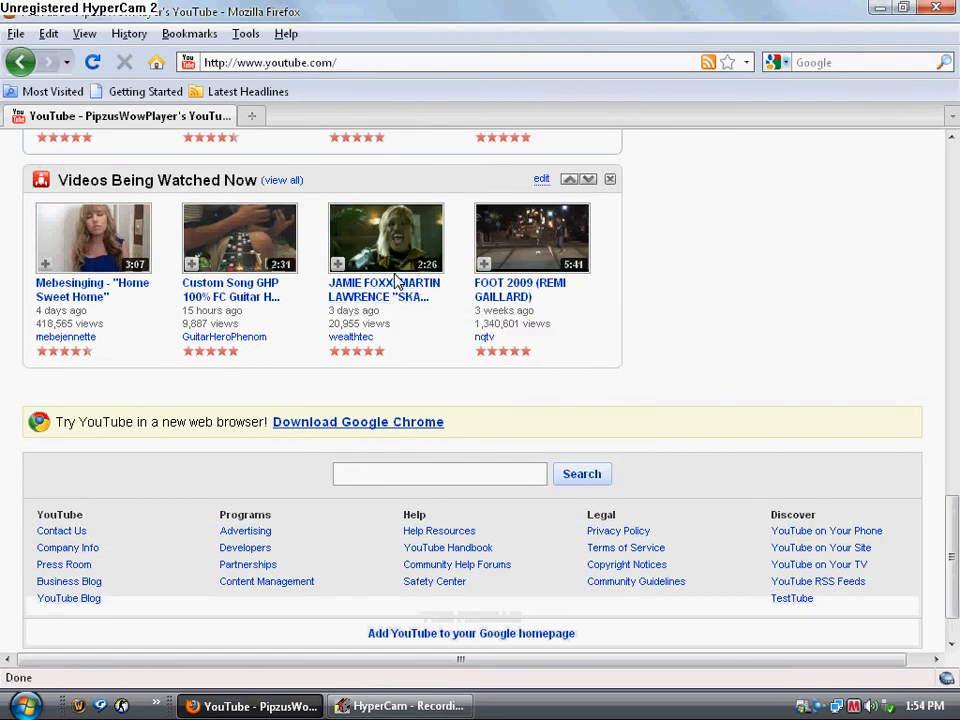
pyautogui.scroll(3)
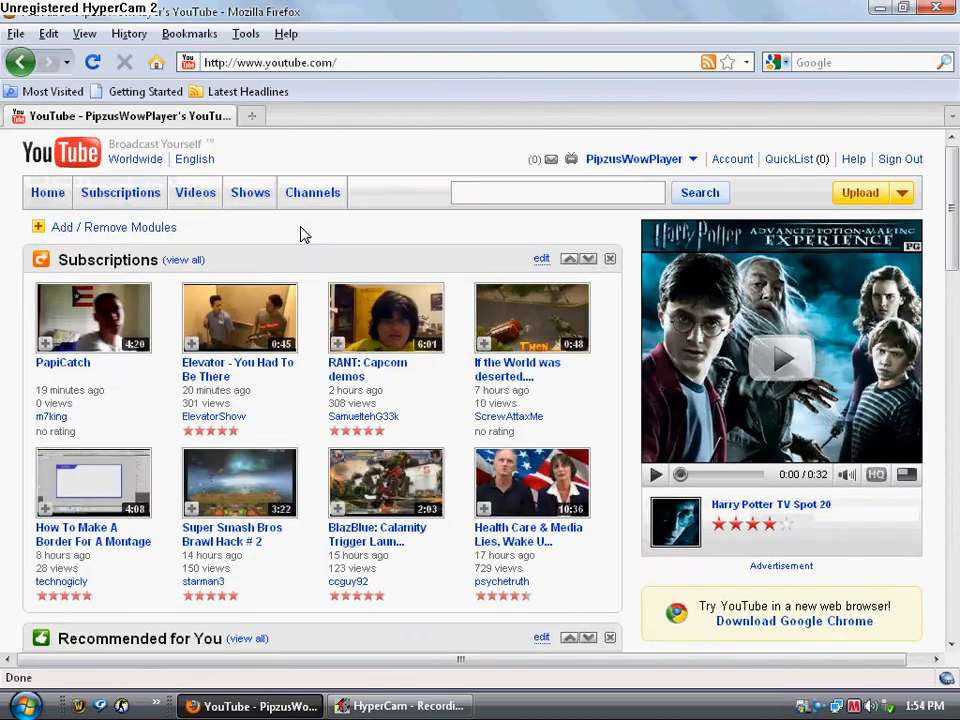
pyautogui.scroll(-3)
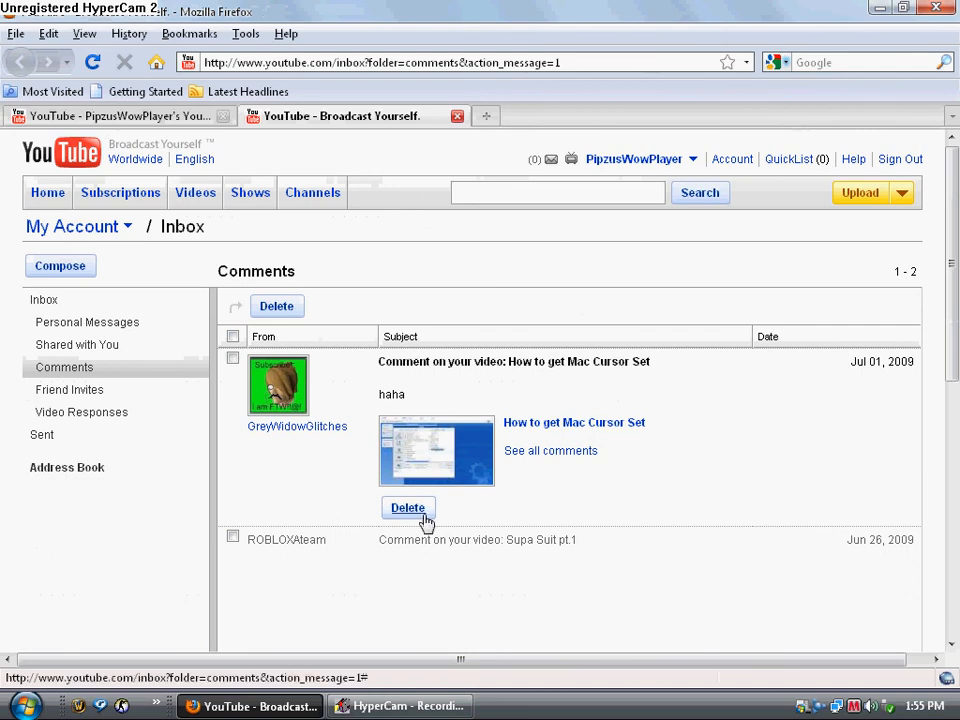
# Close the Inbox tab and open the 'RANT: Capcom demos' video in a new tab.
pyautogui.click(408, 508)
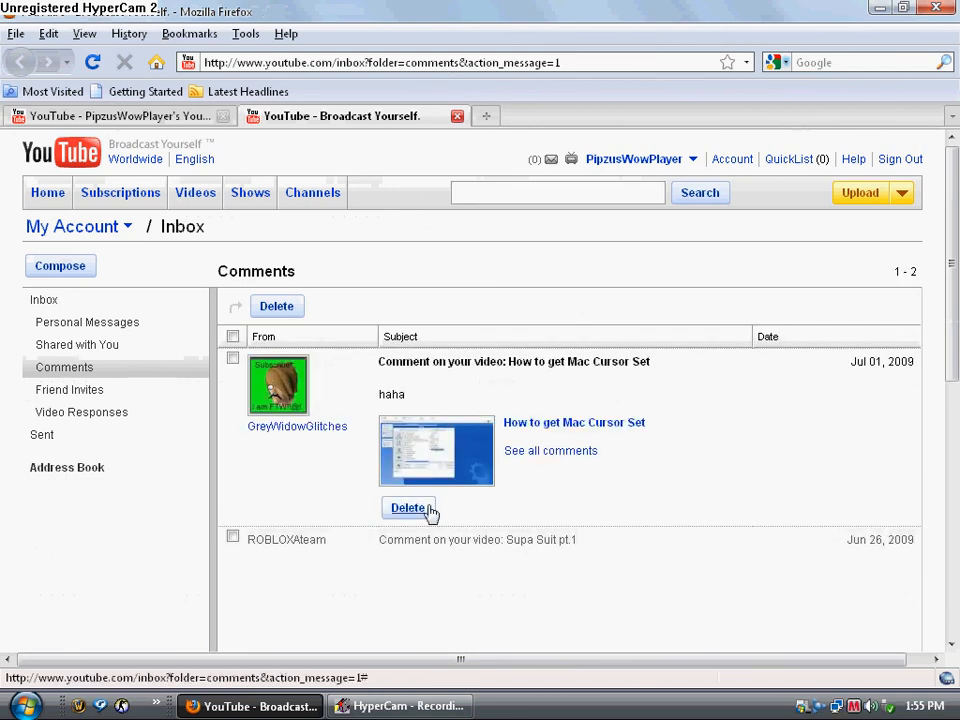
pyautogui.click(408, 508)
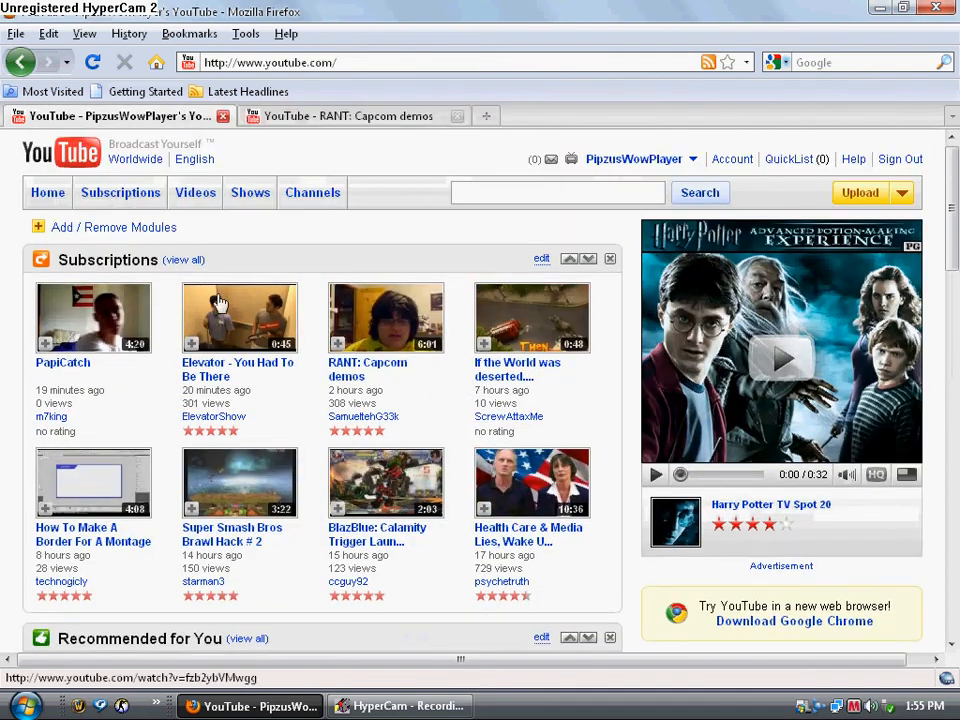
# Play the start of the RANT: Capcom demos video, then close its tab.
pyautogui.click(348, 116)
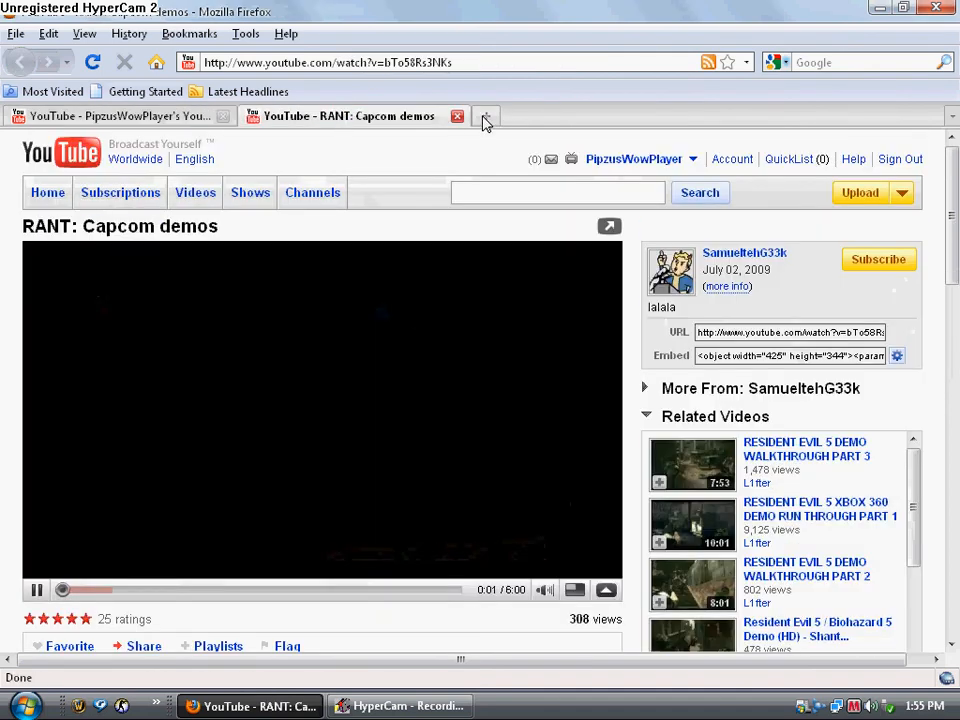
pyautogui.moveTo(456, 116)
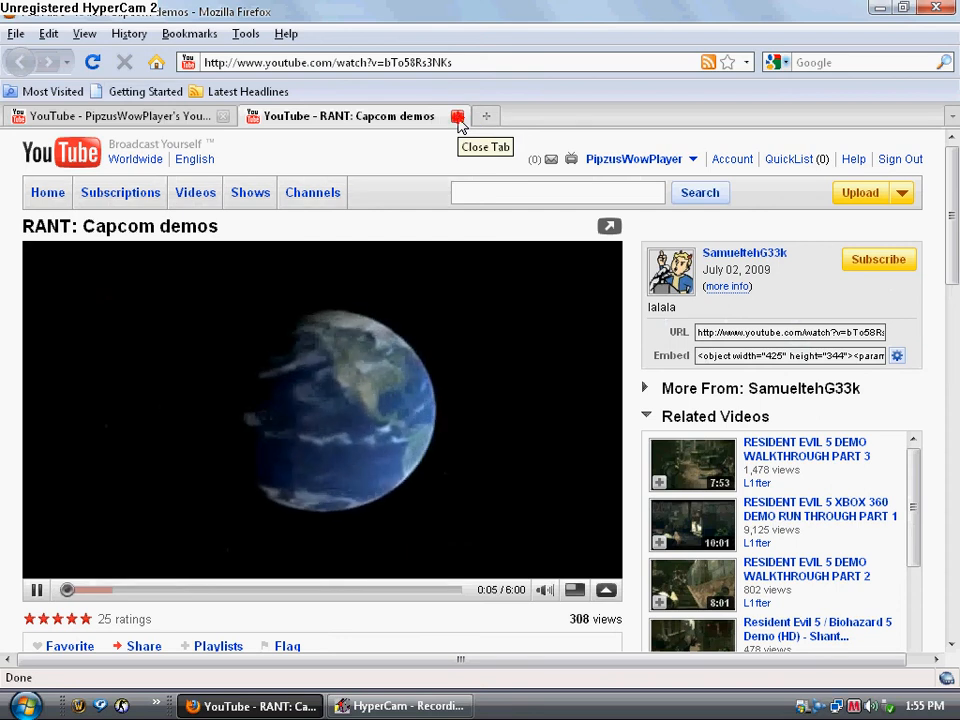
pyautogui.click(456, 116)
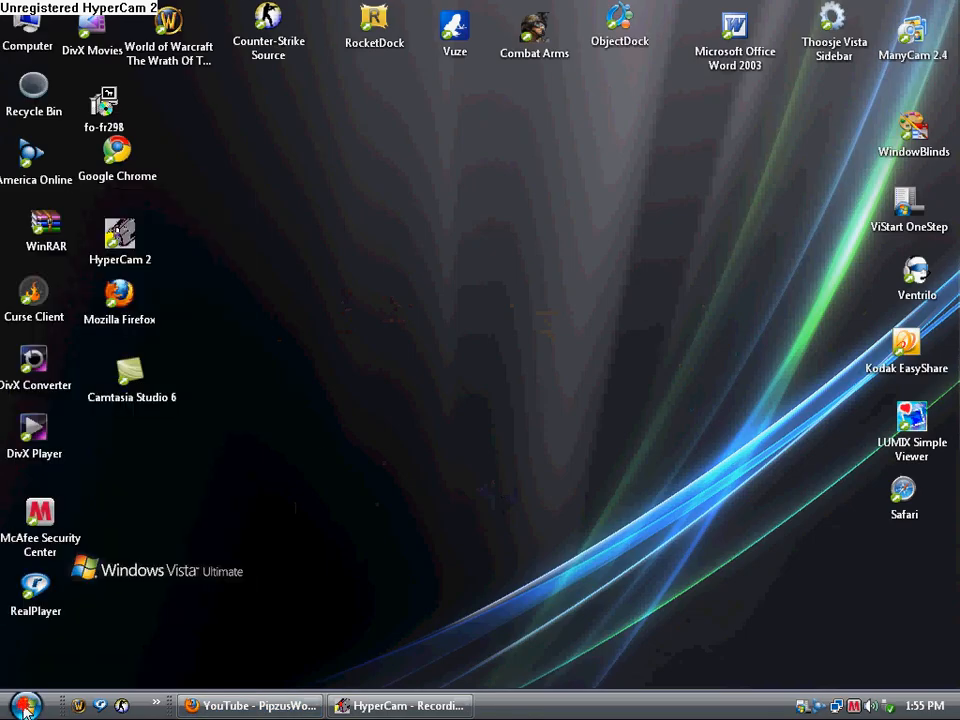
# Restore Firefox from the taskbar and briefly start a new blank tab, typing 'Y'.
pyautogui.click(244, 700)
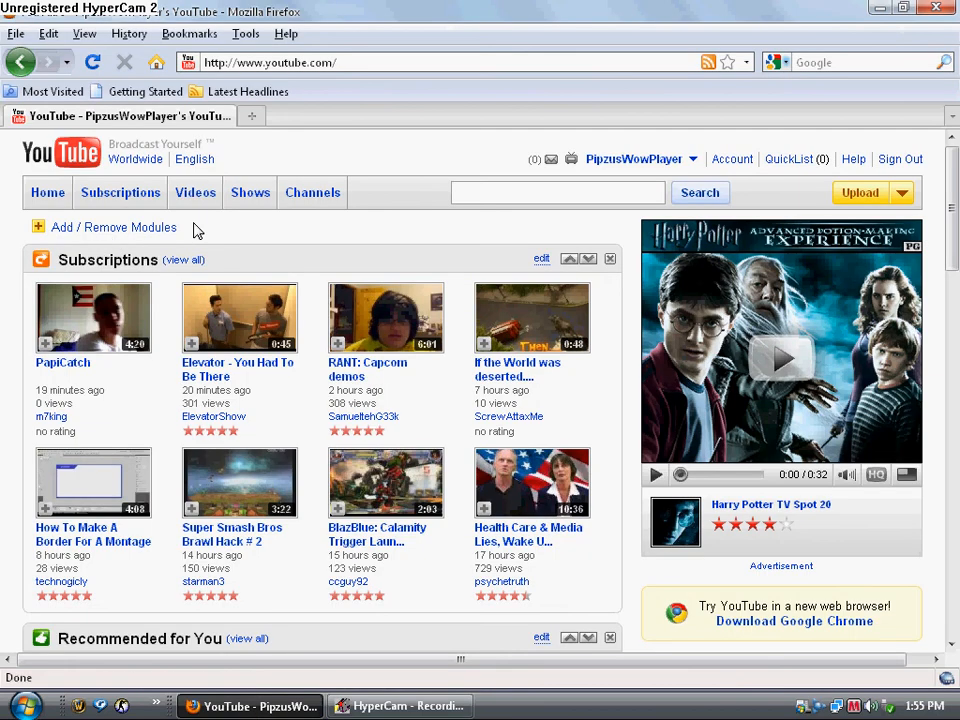
pyautogui.click(484, 116)
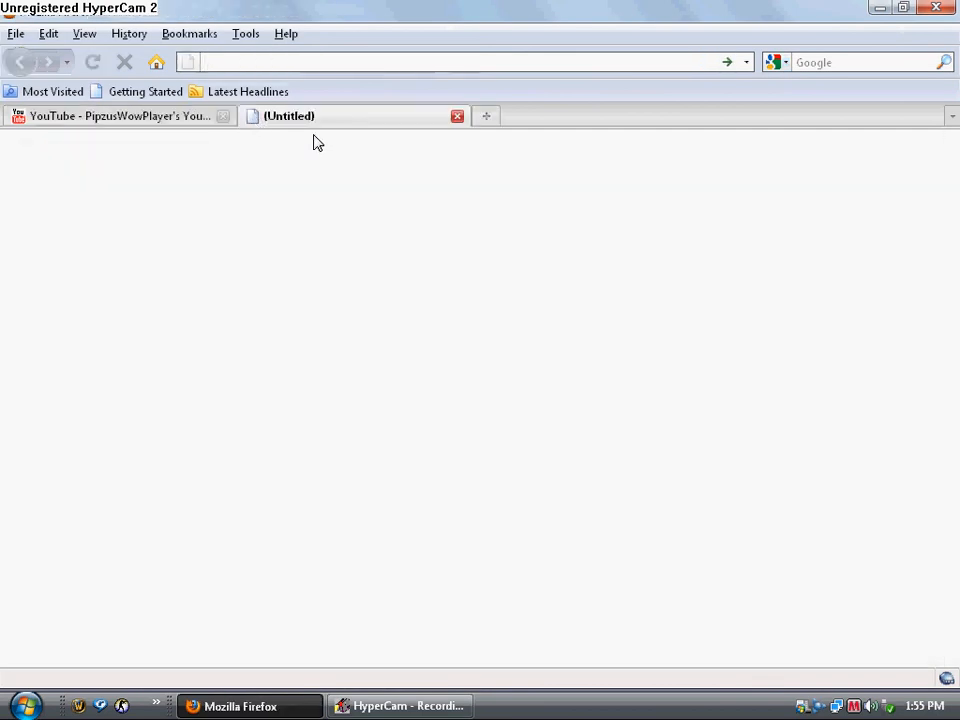
pyautogui.write('Y')
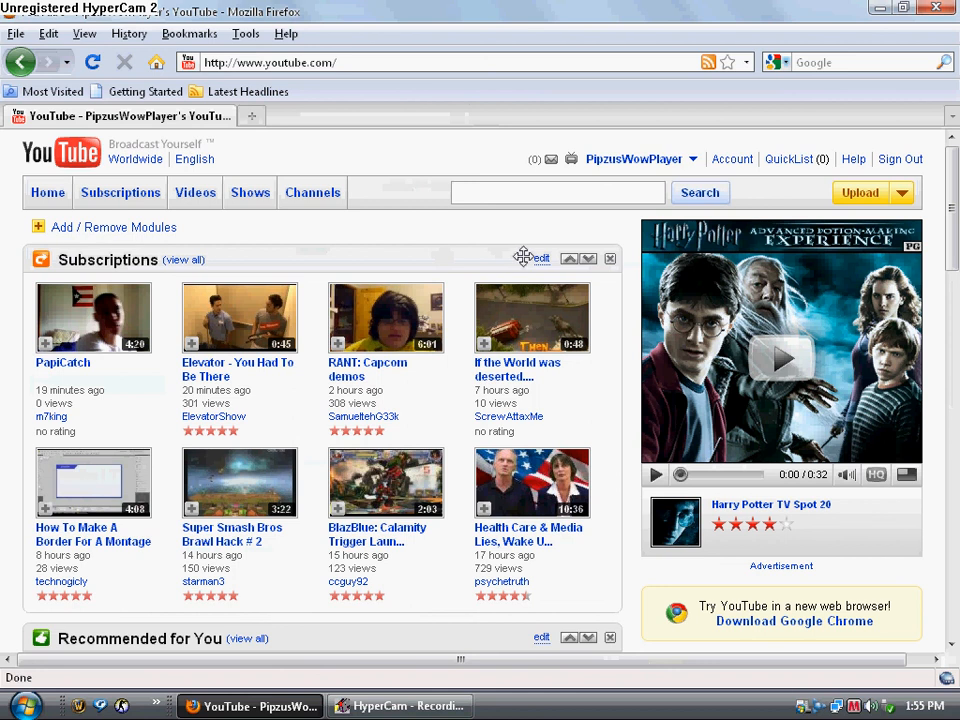
pyautogui.moveTo(442, 180)
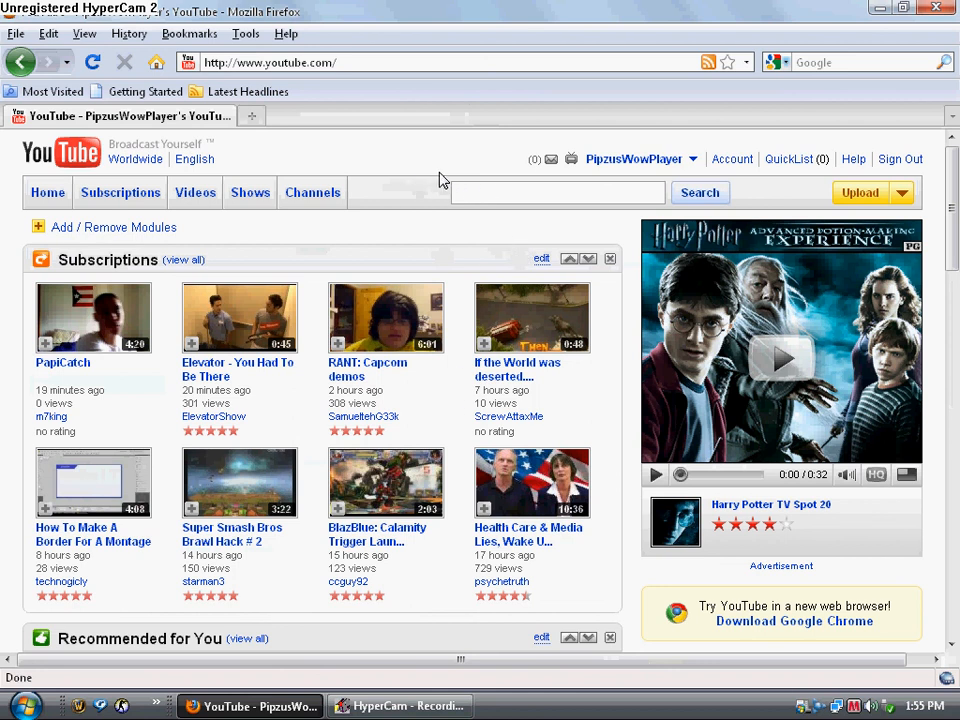
# Go to the PipzusWowPlayer channel page from the account menu and scroll through it.
pyautogui.click(640, 160)
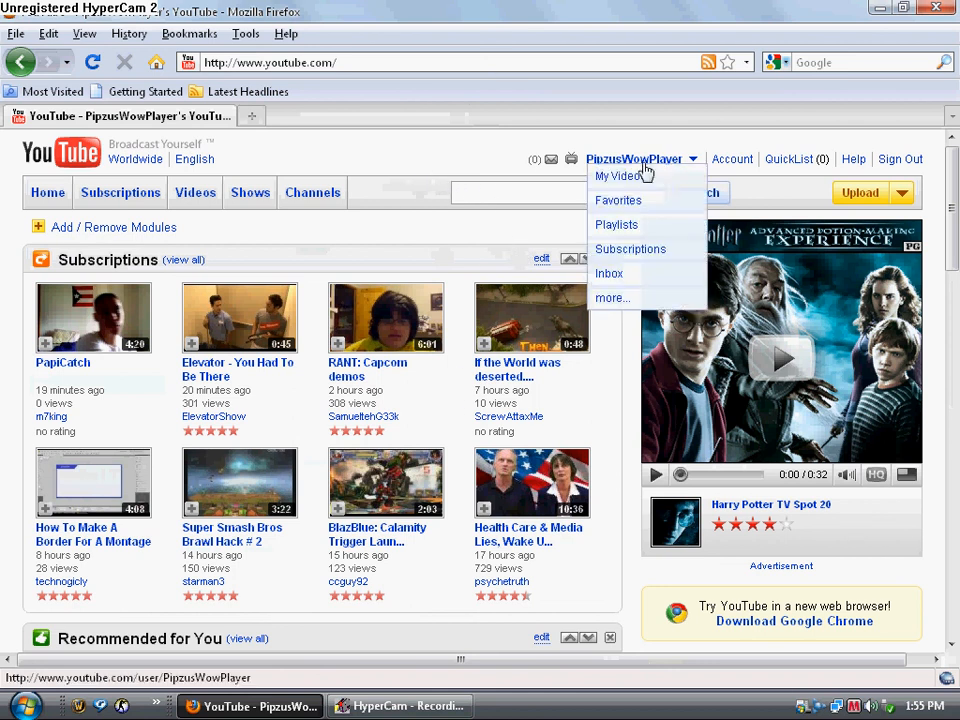
pyautogui.click(616, 172)
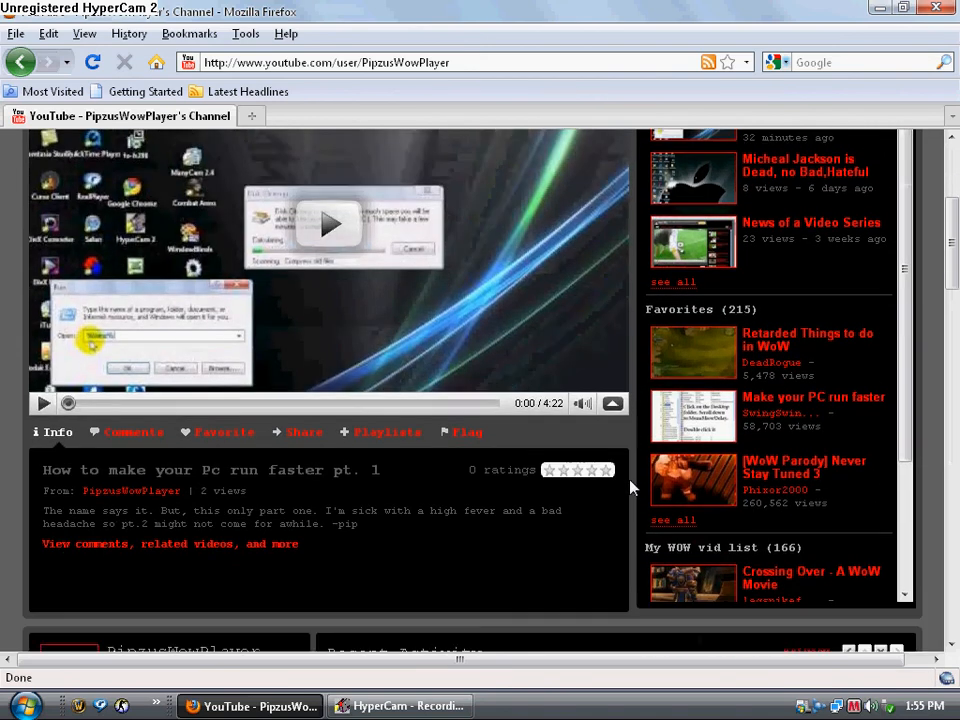
pyautogui.scroll(-3)
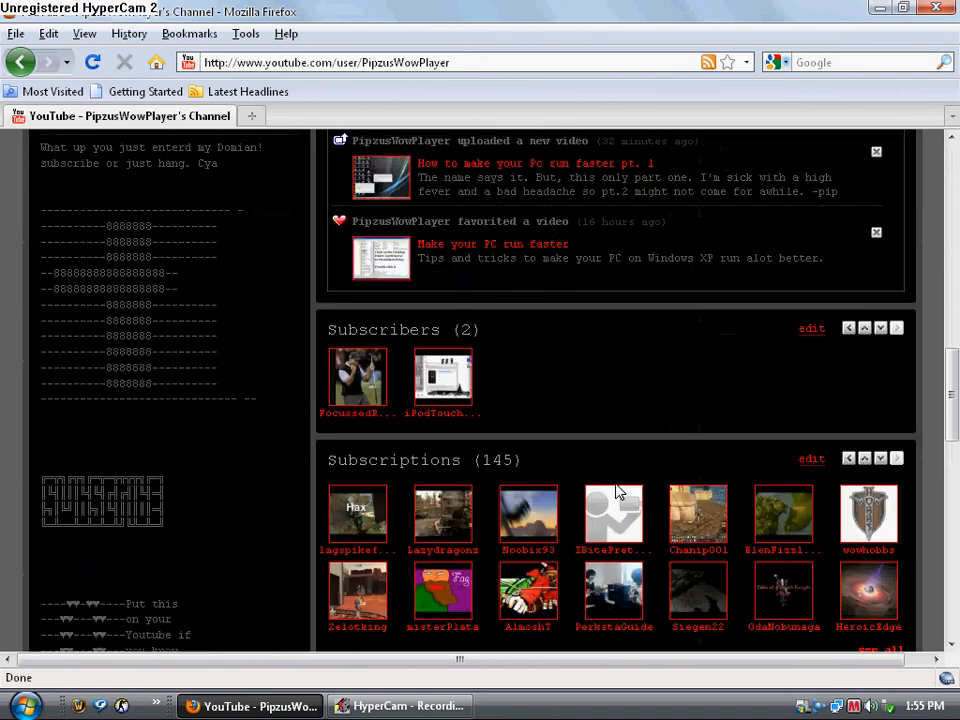
pyautogui.scroll(-3)
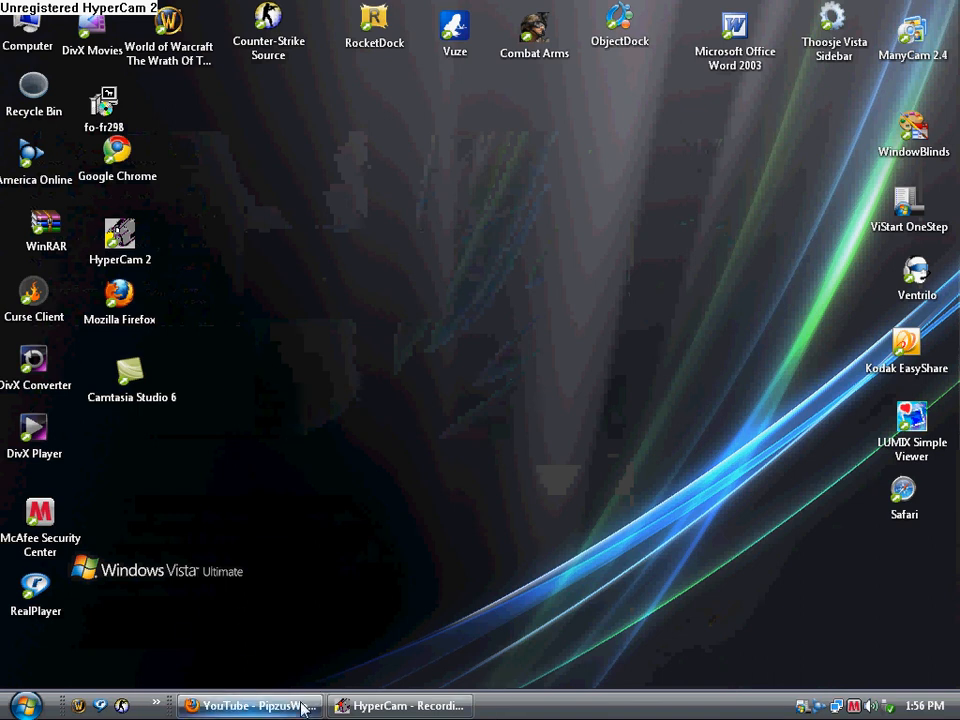
# Restore Firefox and scroll the YouTube homepage down to Recommended for You and Friend Activity.
pyautogui.click(252, 704)
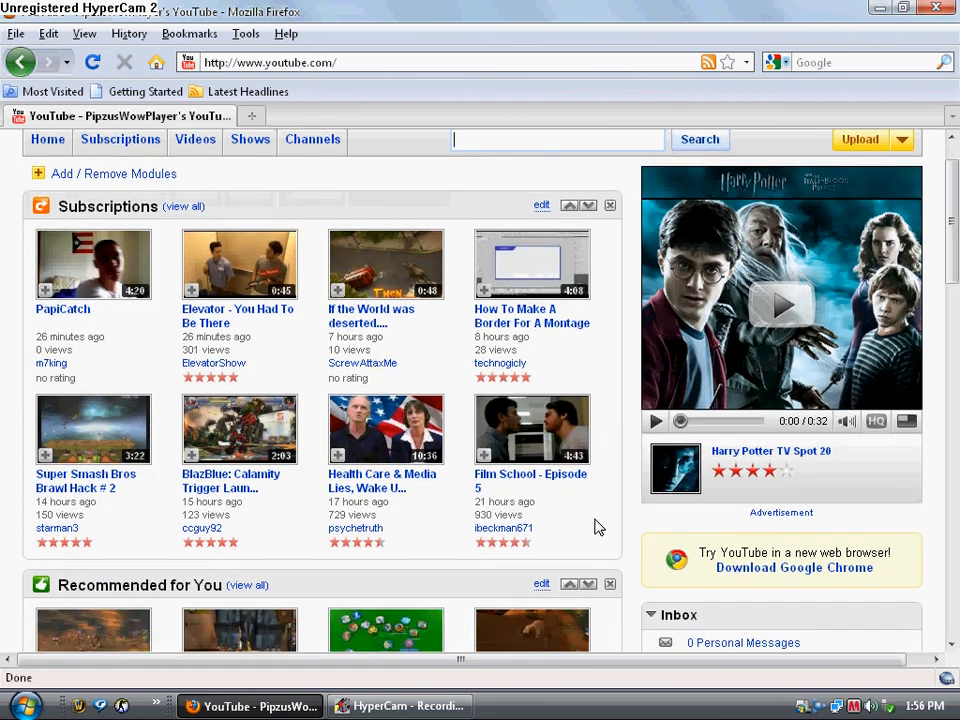
pyautogui.scroll(-3)
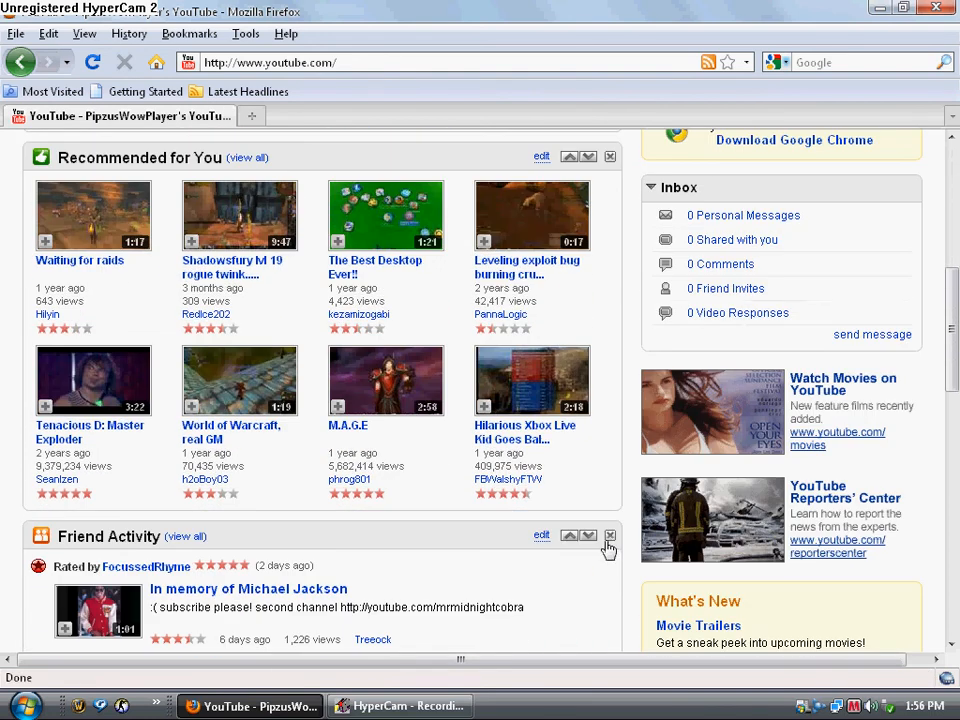